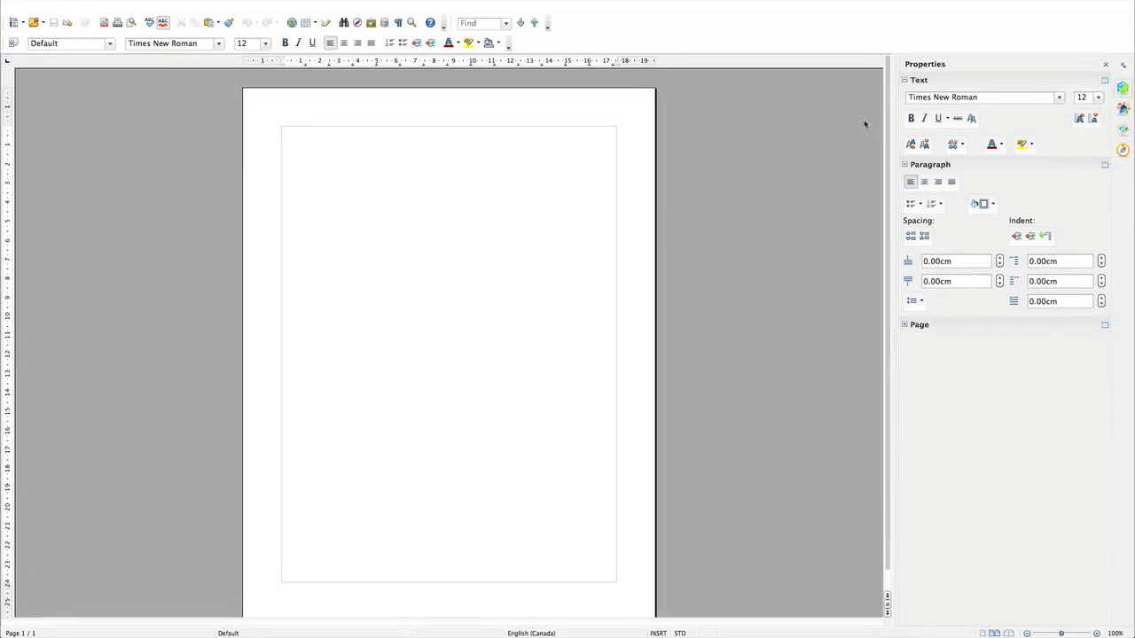
mouse_move(717, 173)
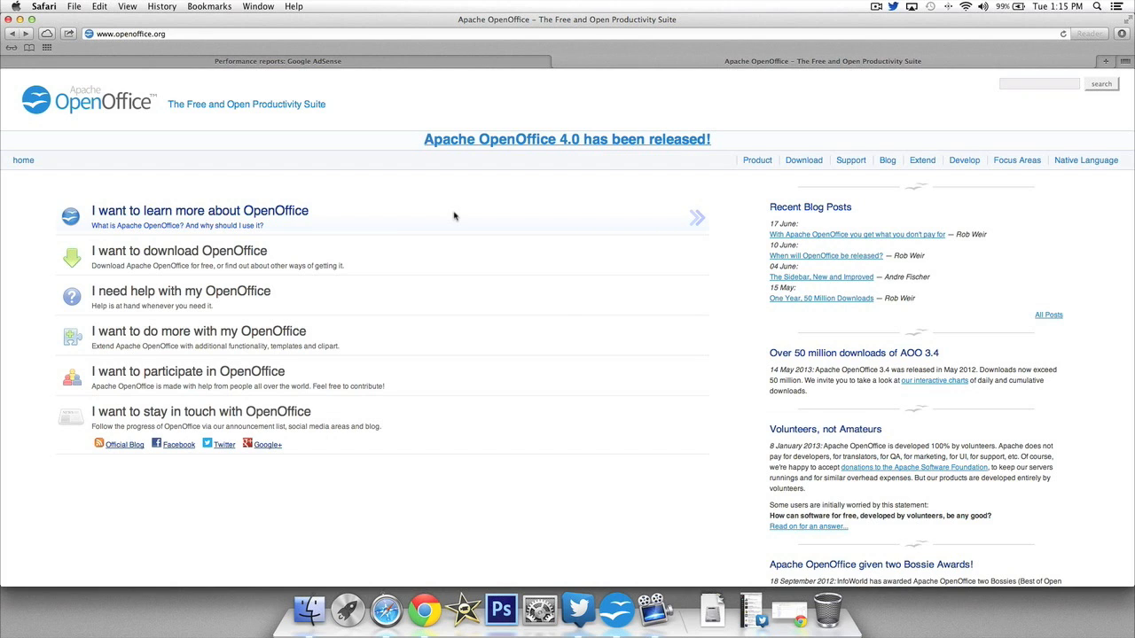
mouse_move(476, 201)
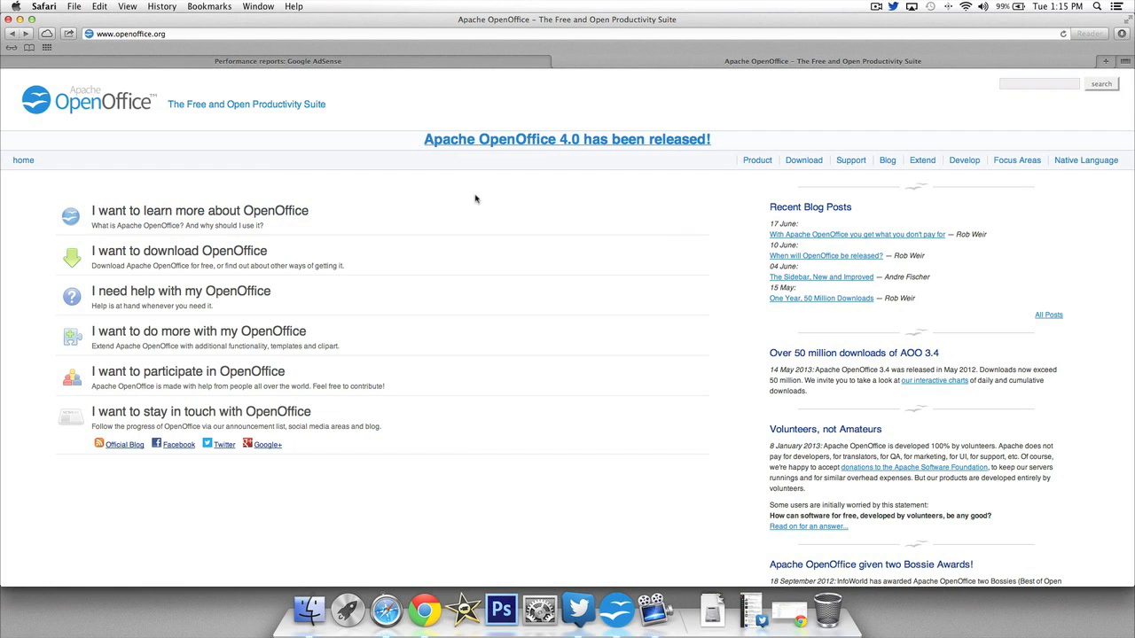
mouse_move(487, 200)
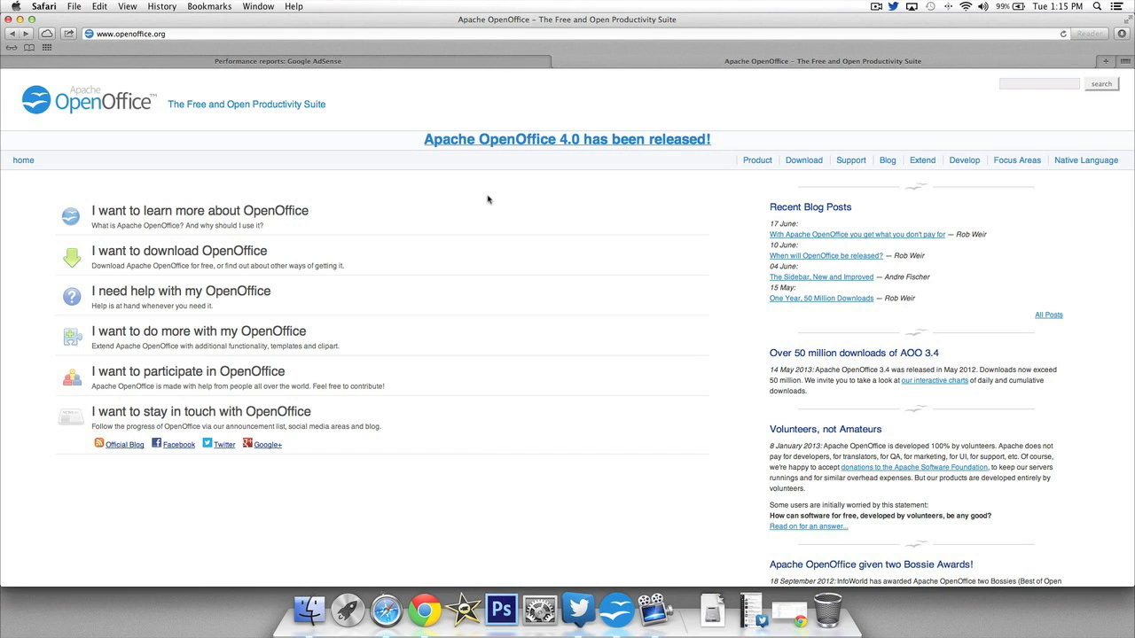
mouse_move(452, 192)
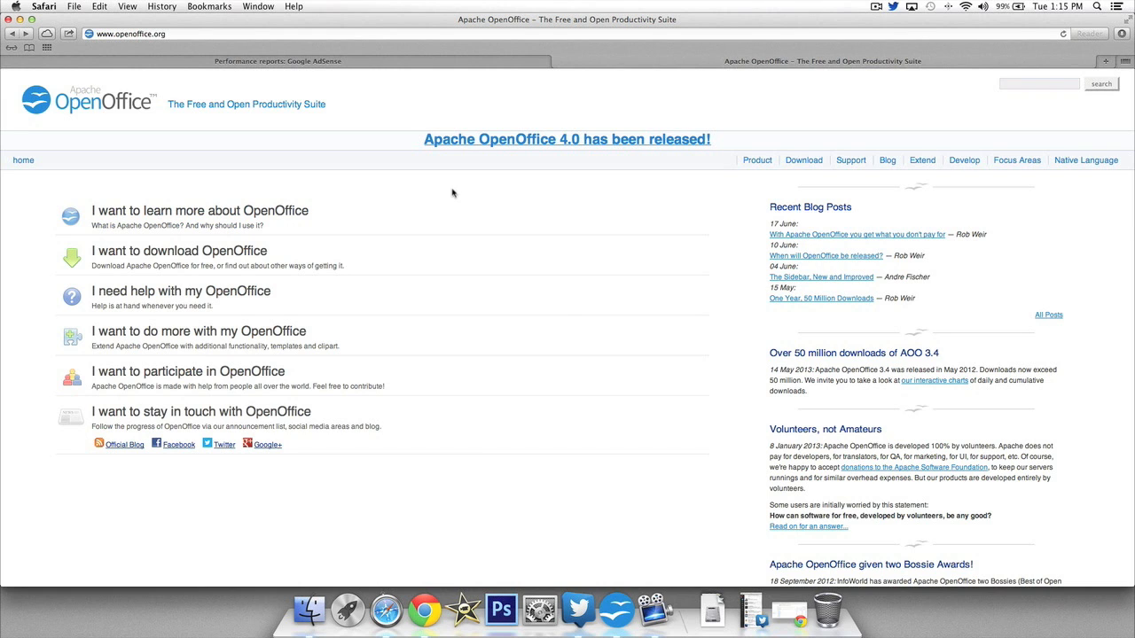
mouse_move(330, 265)
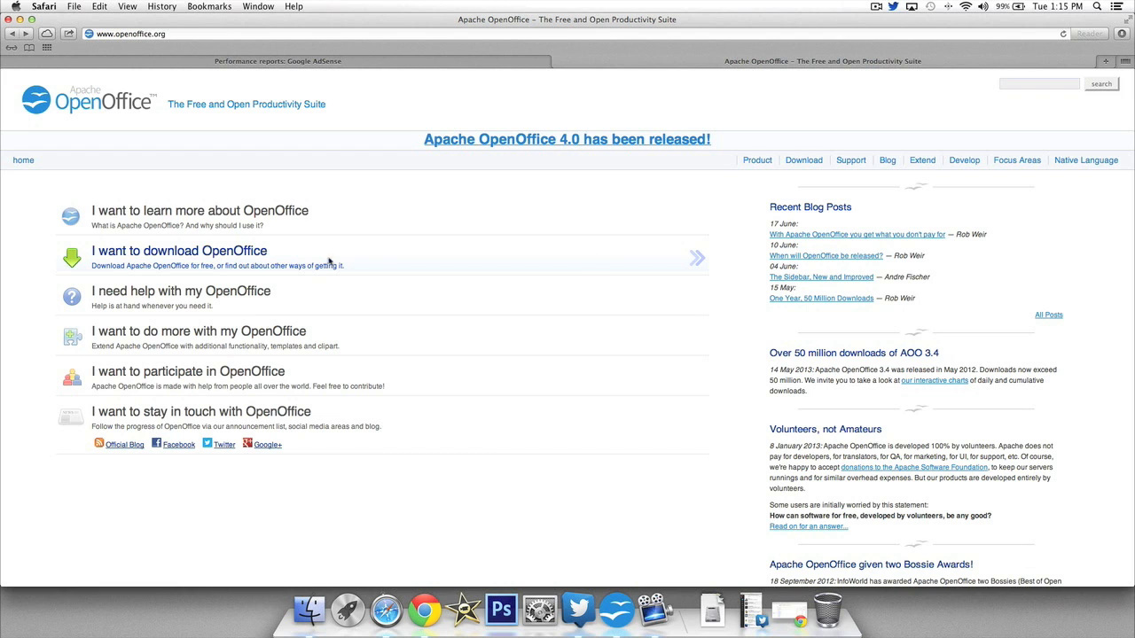
mouse_move(803, 160)
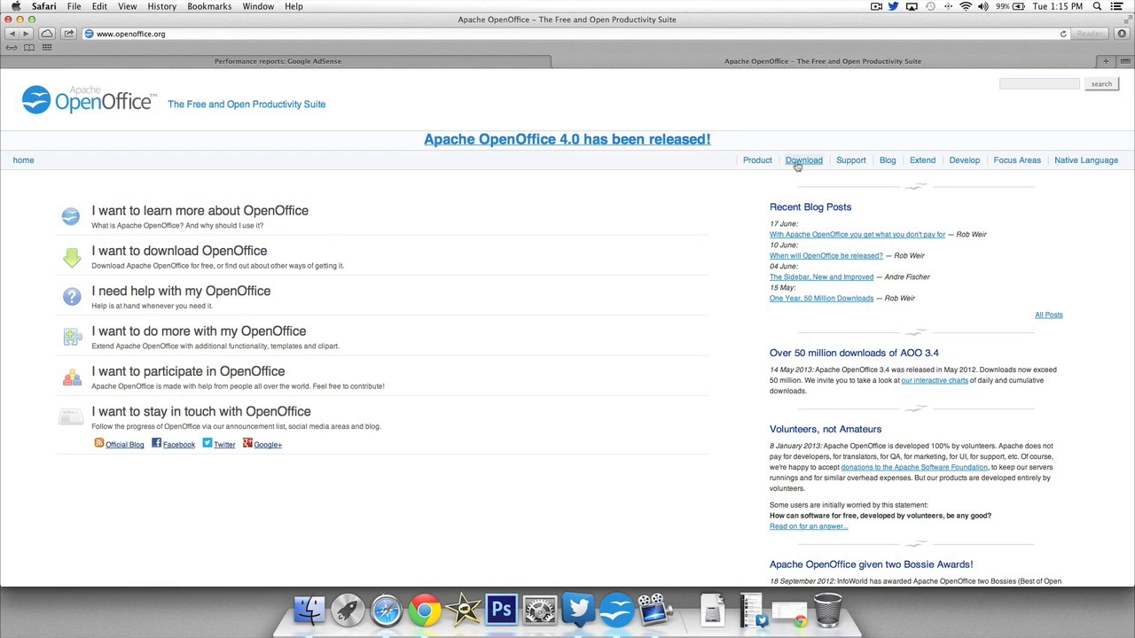
Step: Start the OpenOffice 4.0 Mac download from SourceForge, then launch OpenOffice from the Dock
click(804, 160)
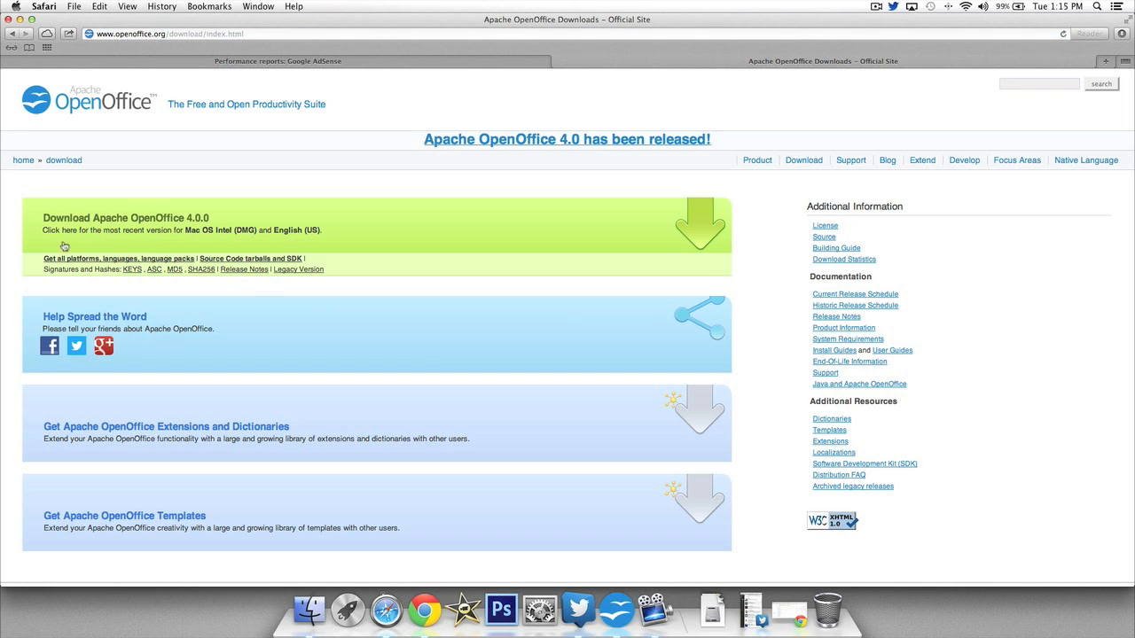
mouse_move(407, 199)
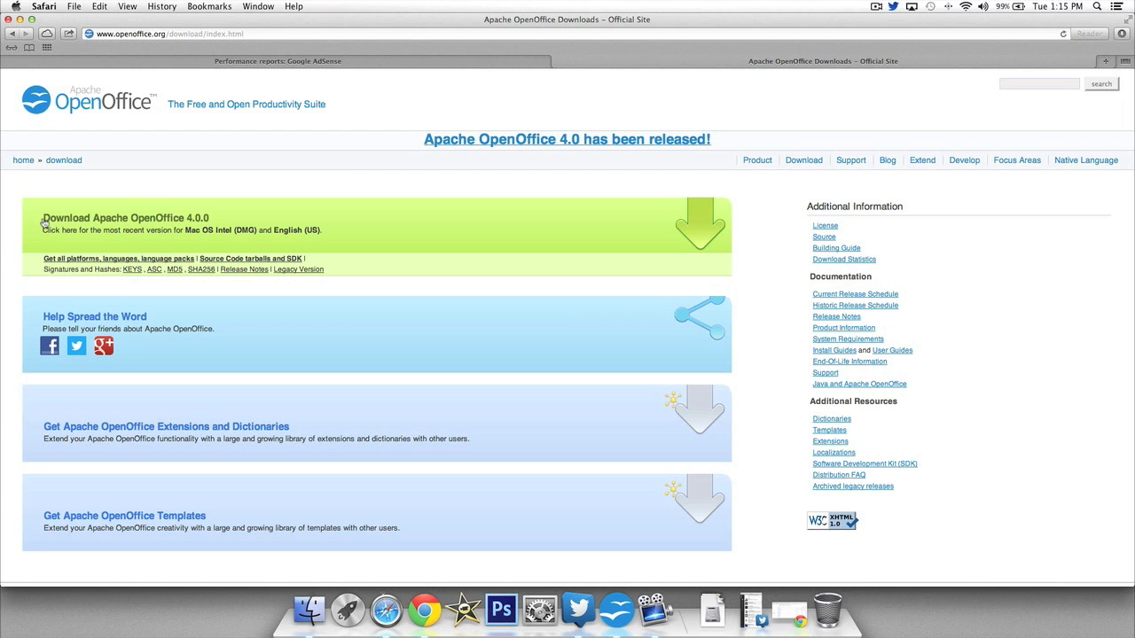
mouse_move(481, 206)
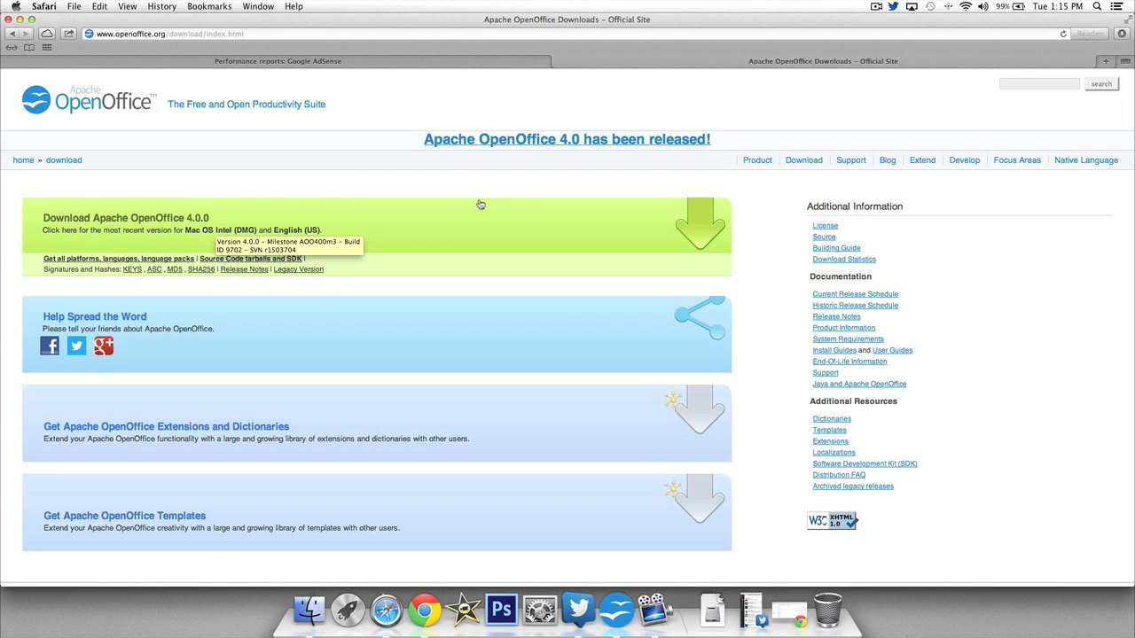
mouse_move(187, 240)
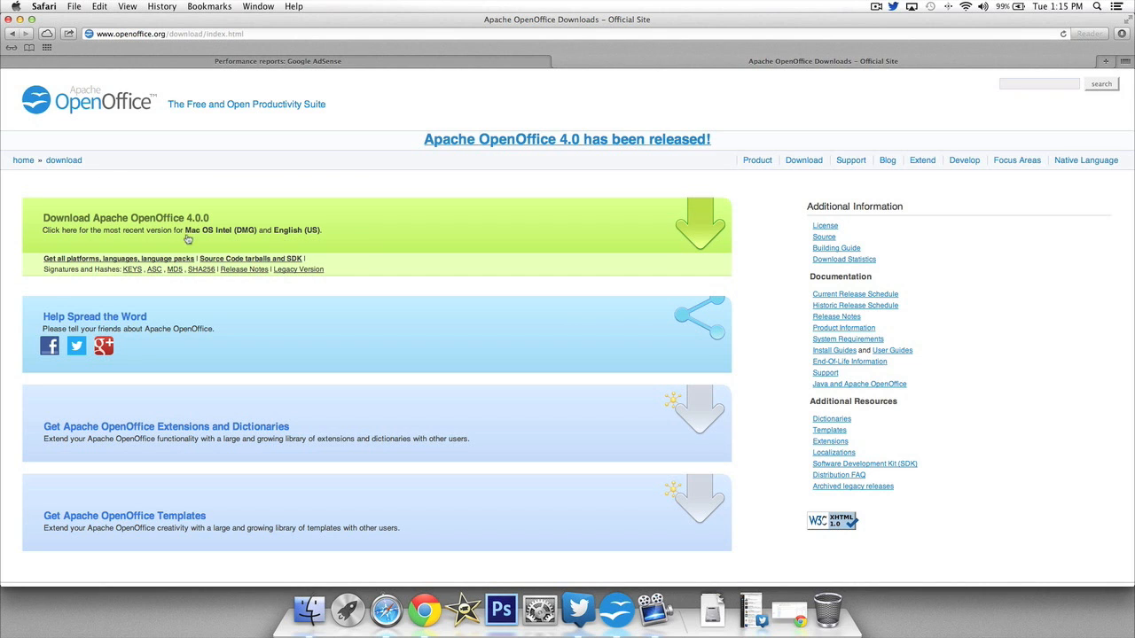
mouse_move(239, 240)
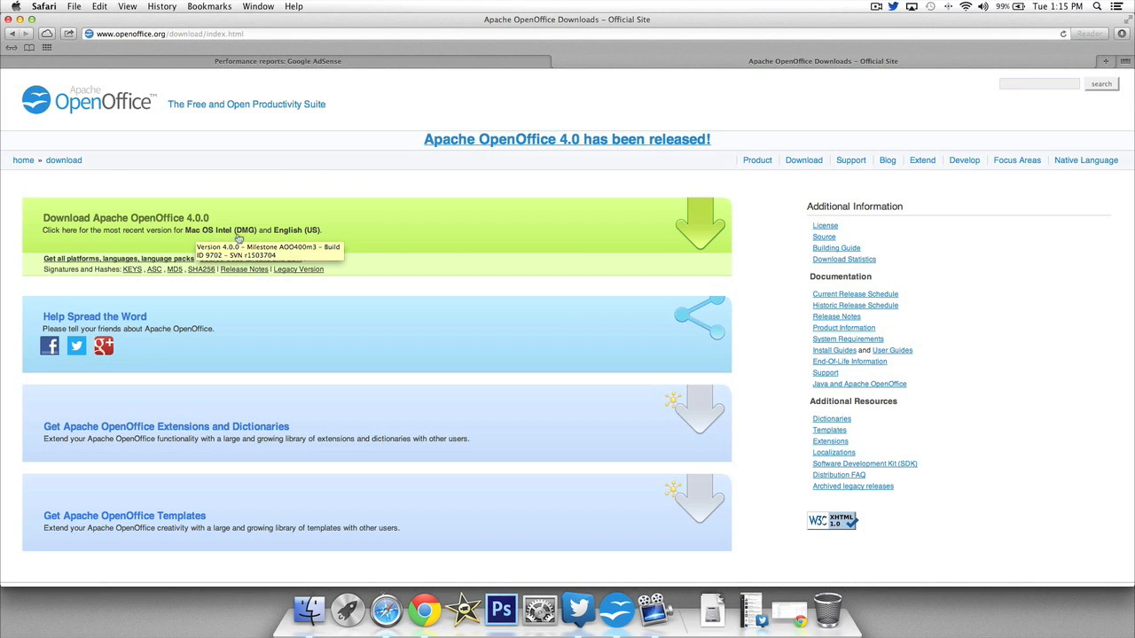
click(700, 221)
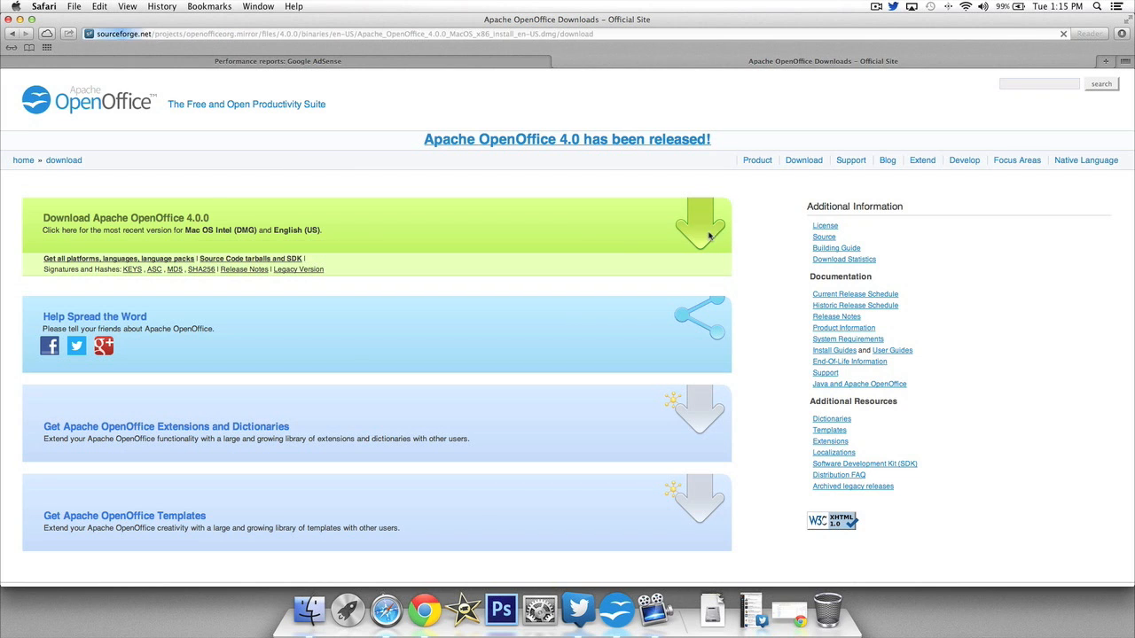
click(699, 221)
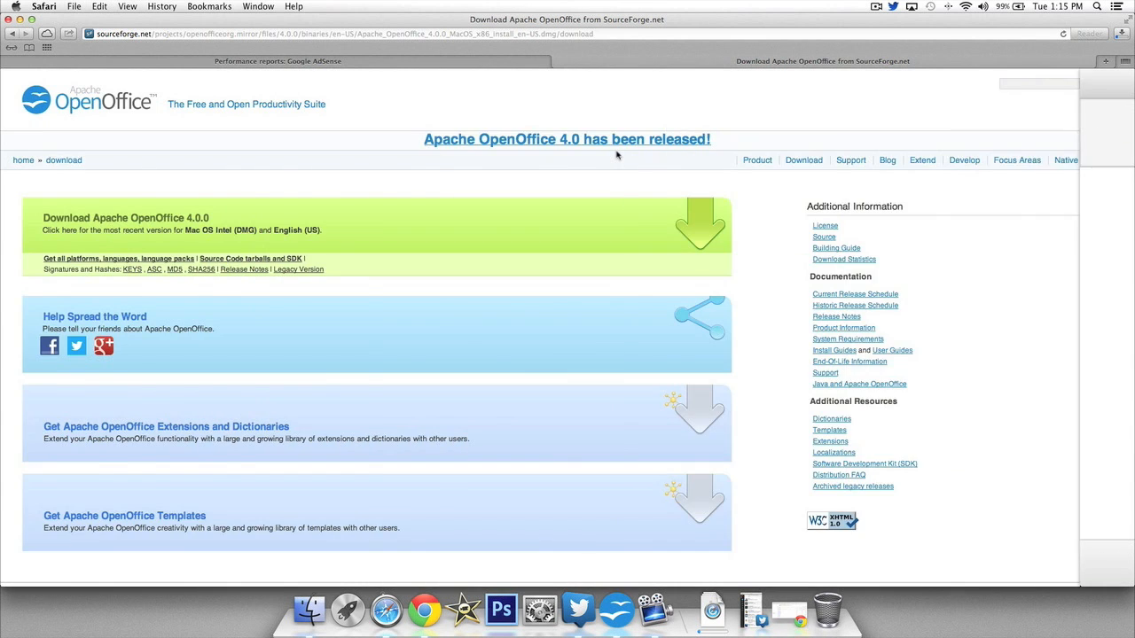
click(23, 160)
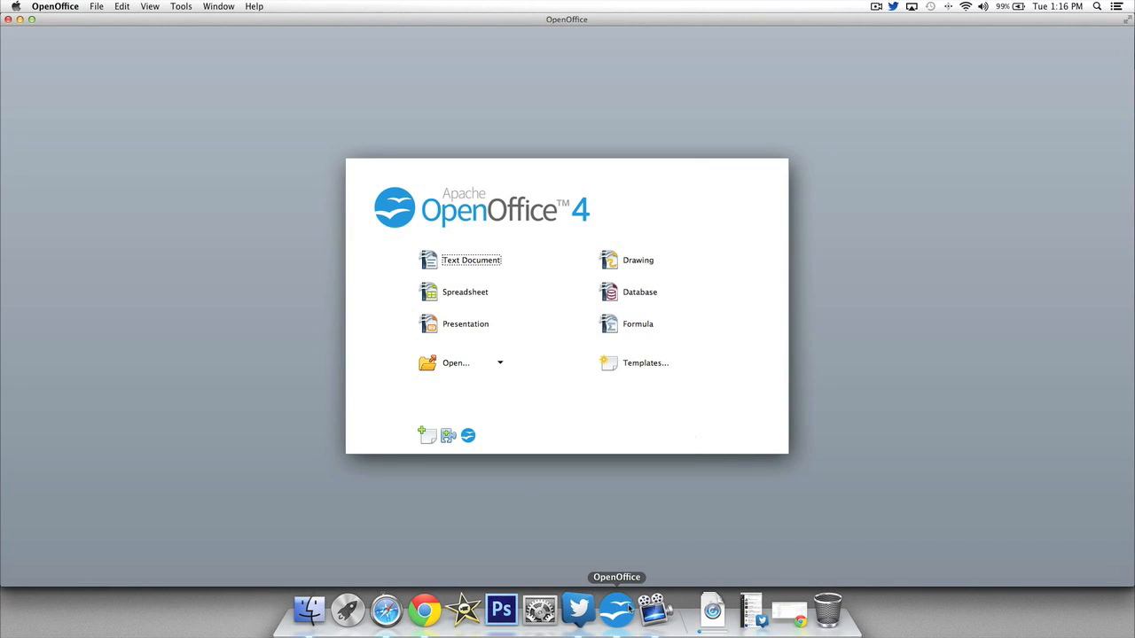
Step: Create a blank Writer document, Untitled 1, with the arrows clip-art Gallery shown beside it
click(470, 260)
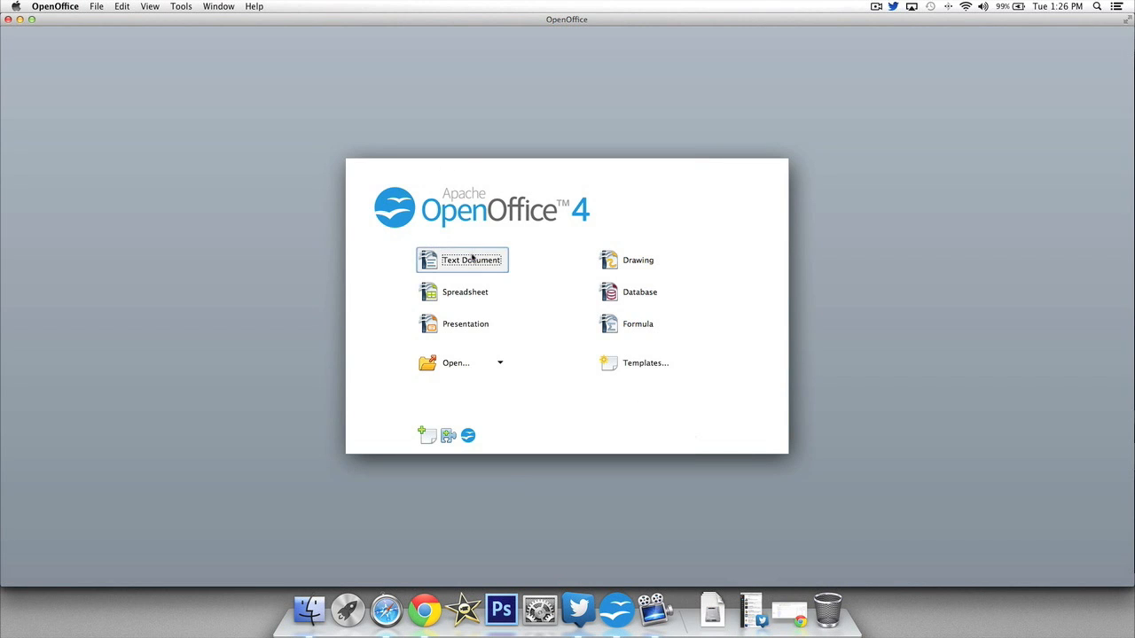
click(470, 259)
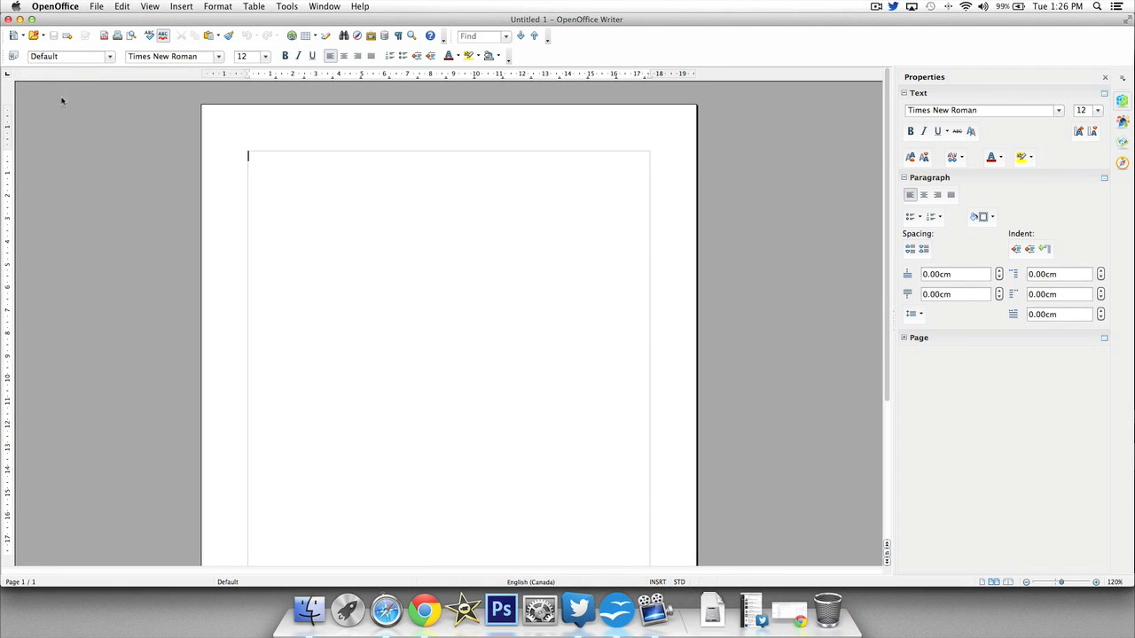
mouse_move(92, 155)
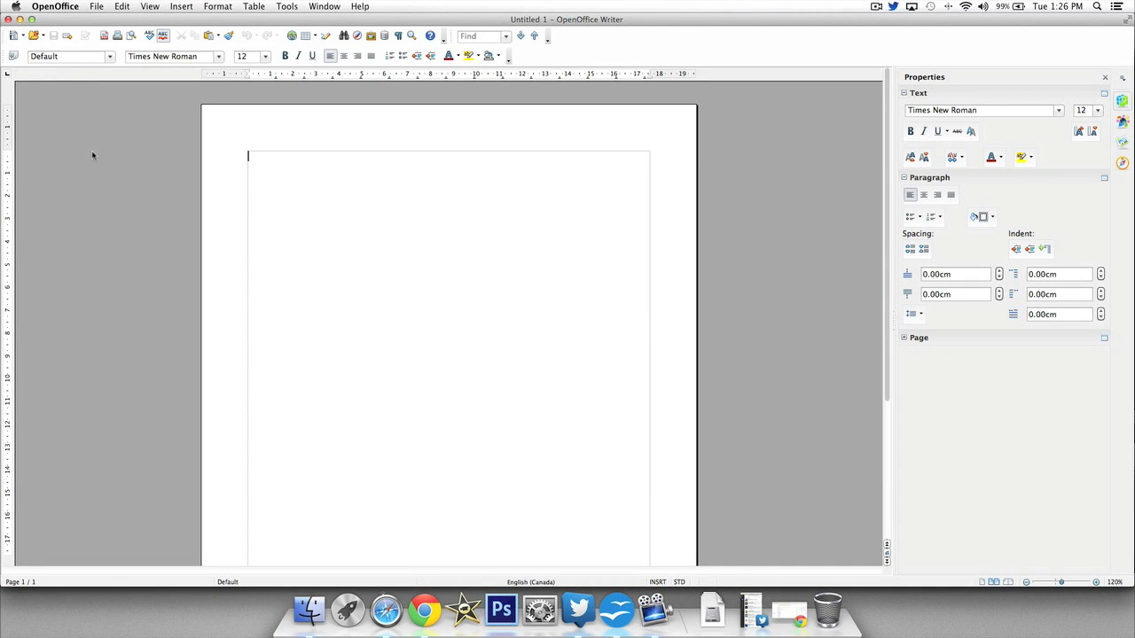
mouse_move(702, 227)
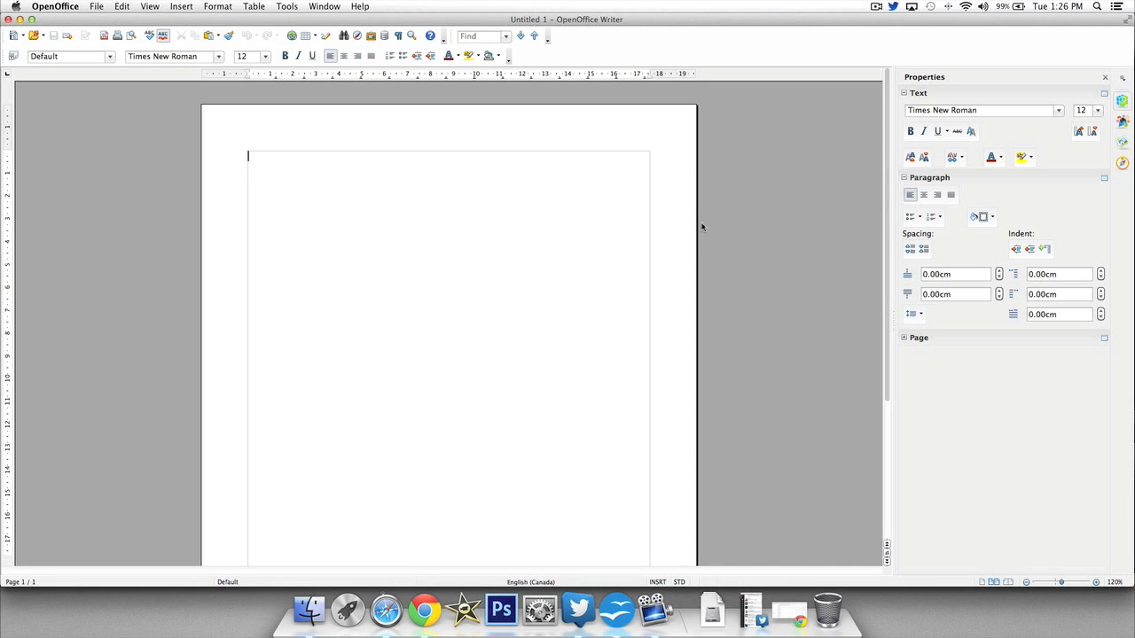
mouse_move(694, 226)
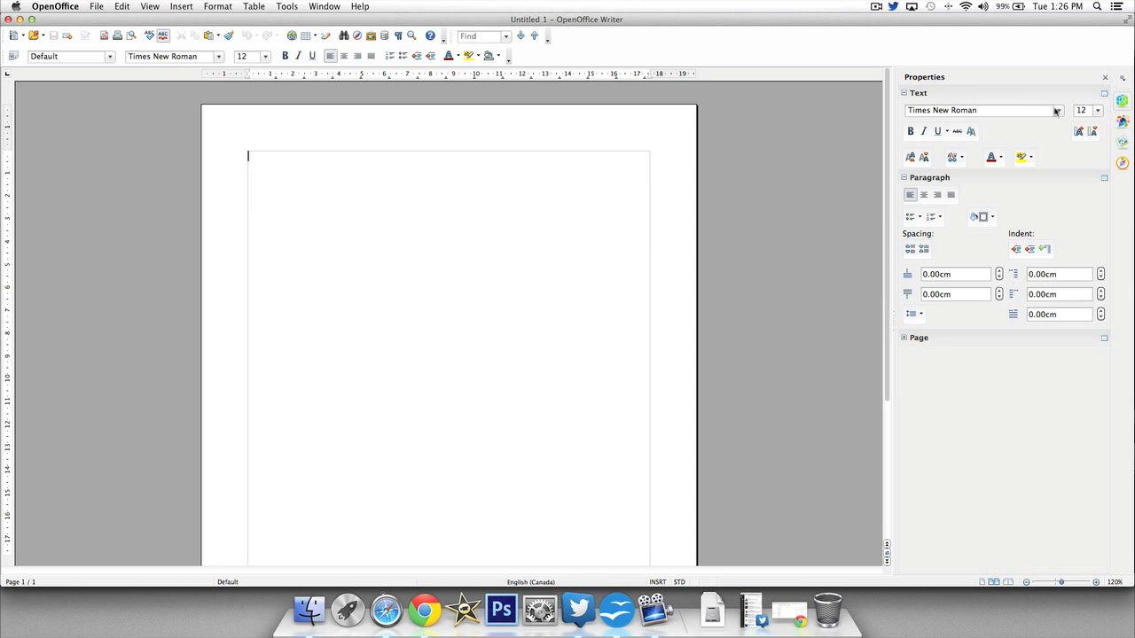
click(1121, 122)
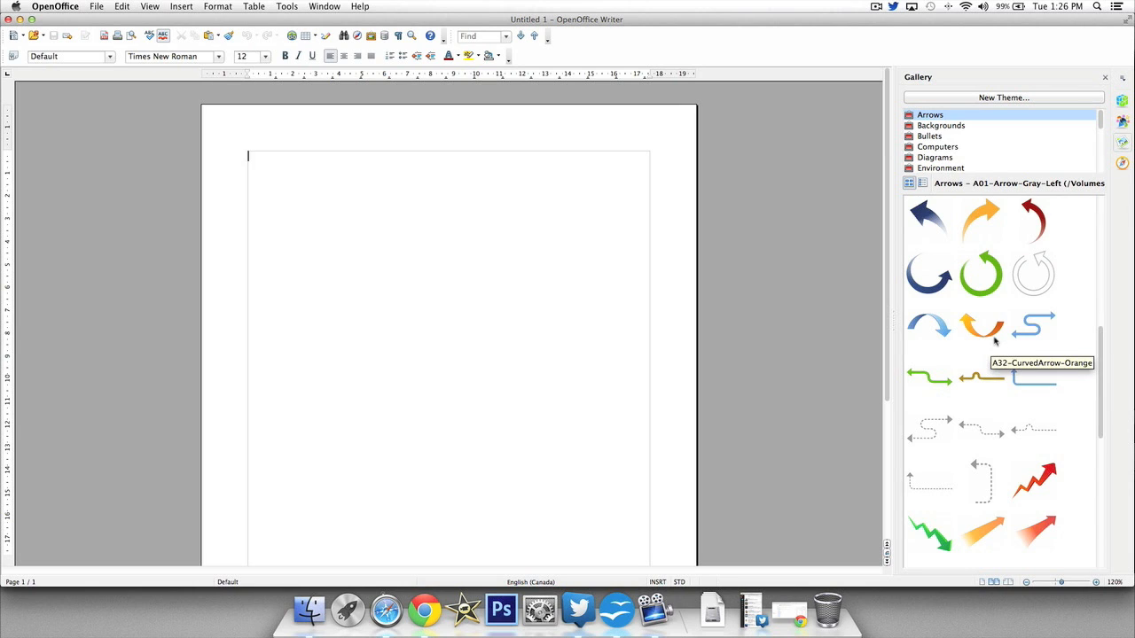
mouse_move(192, 113)
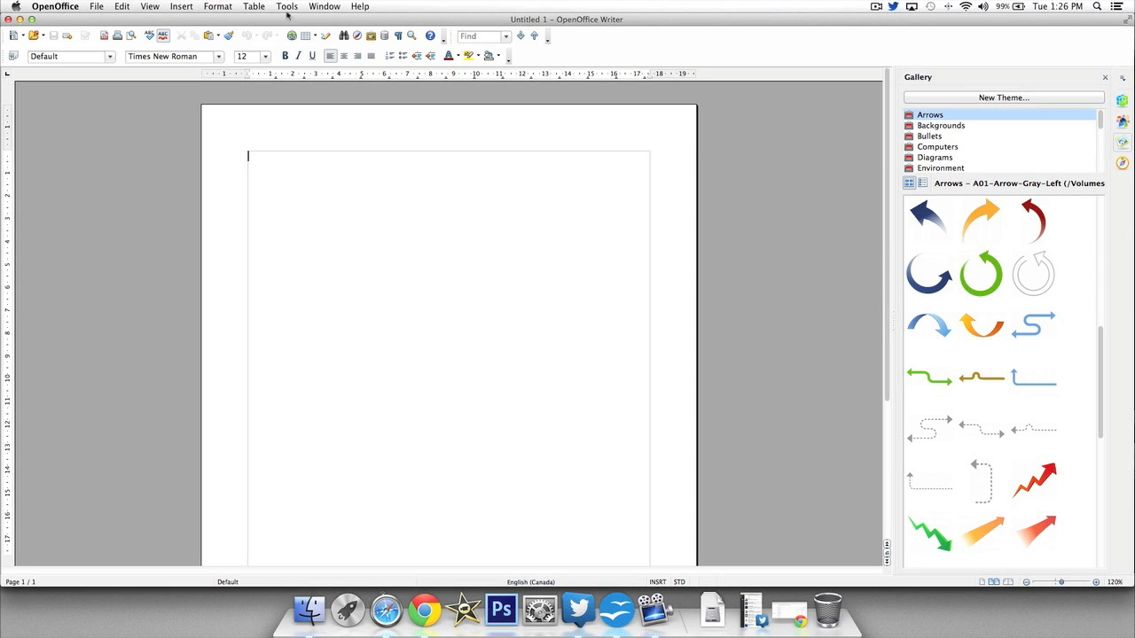
click(97, 7)
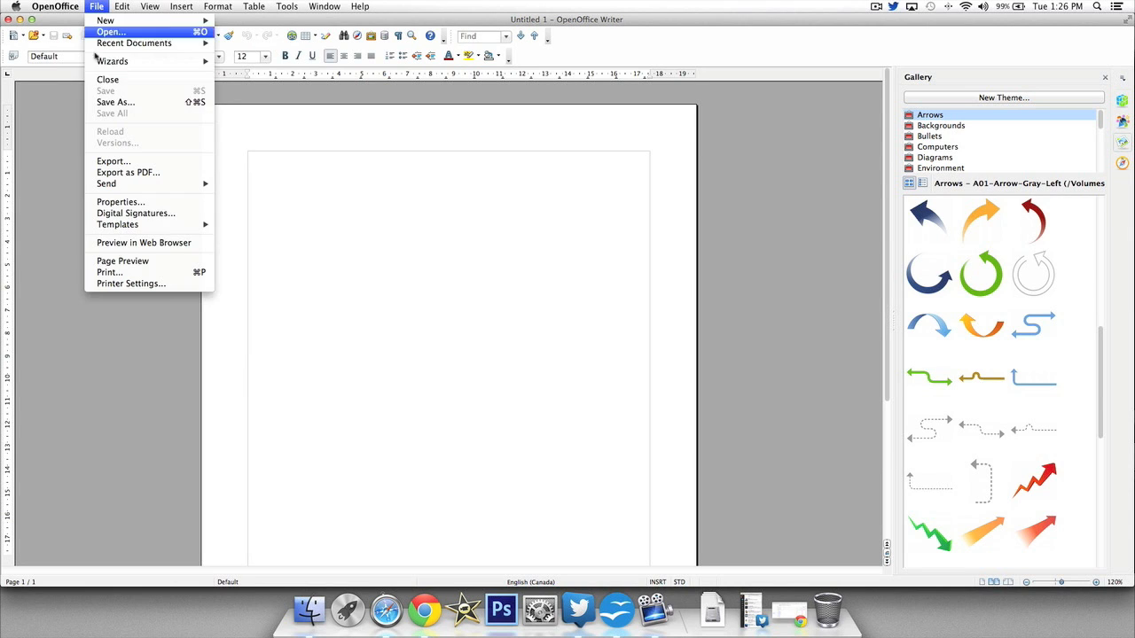
click(115, 102)
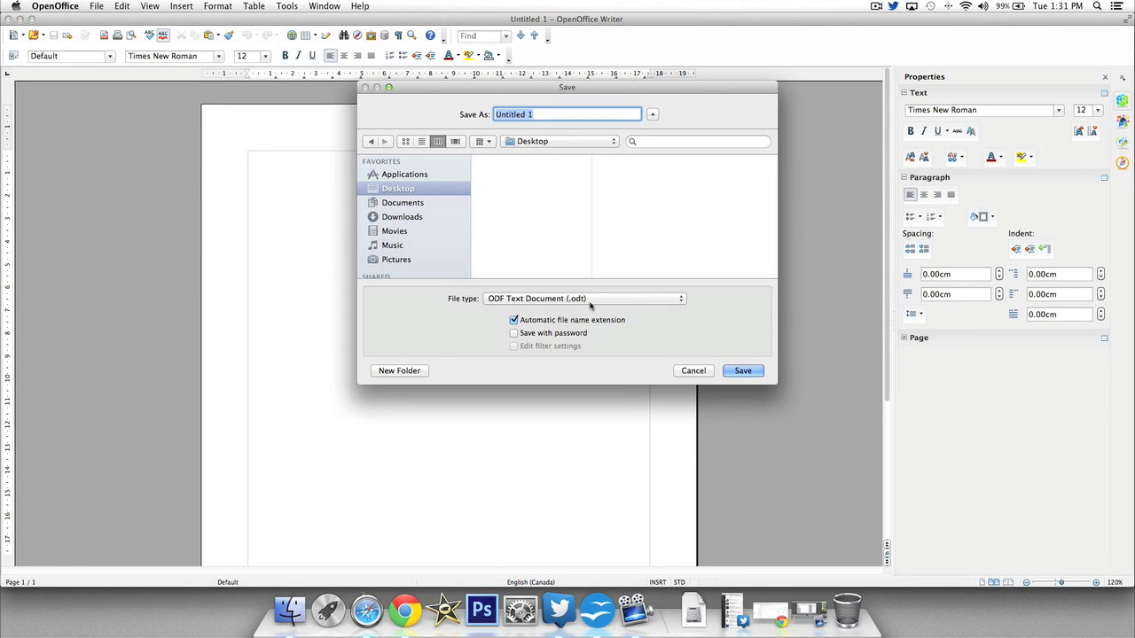
click(585, 298)
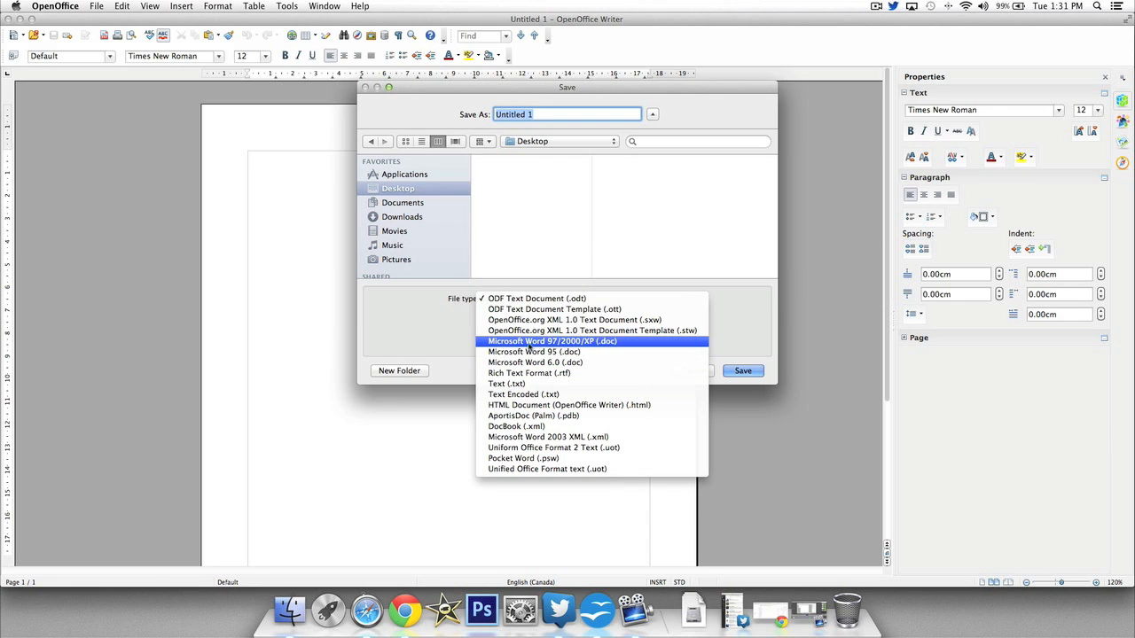
mouse_move(601, 346)
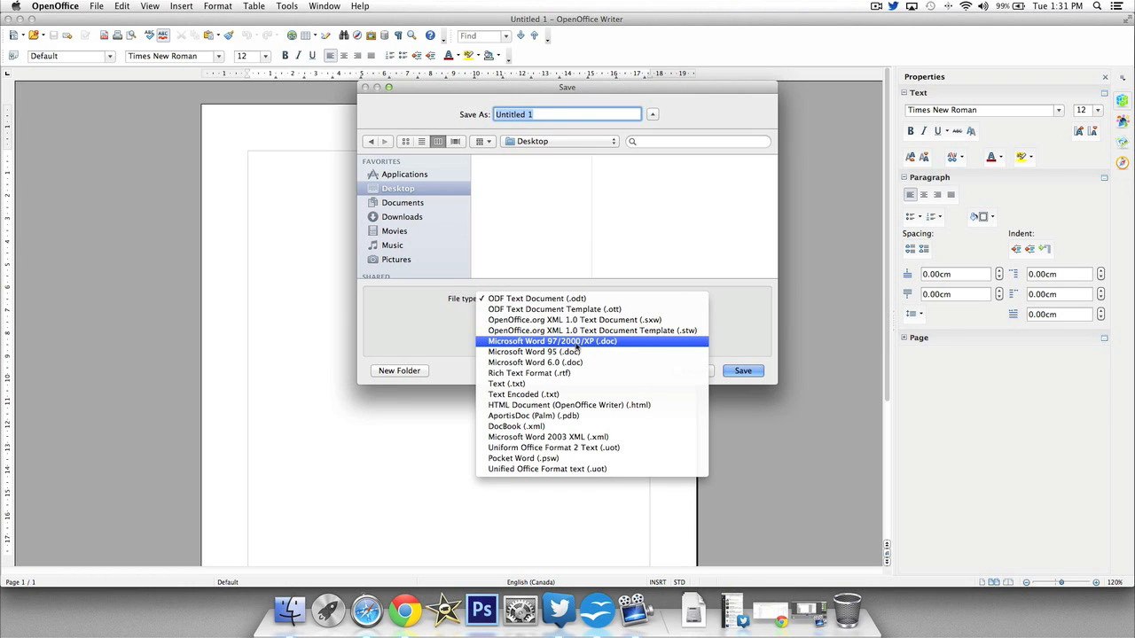
mouse_move(589, 348)
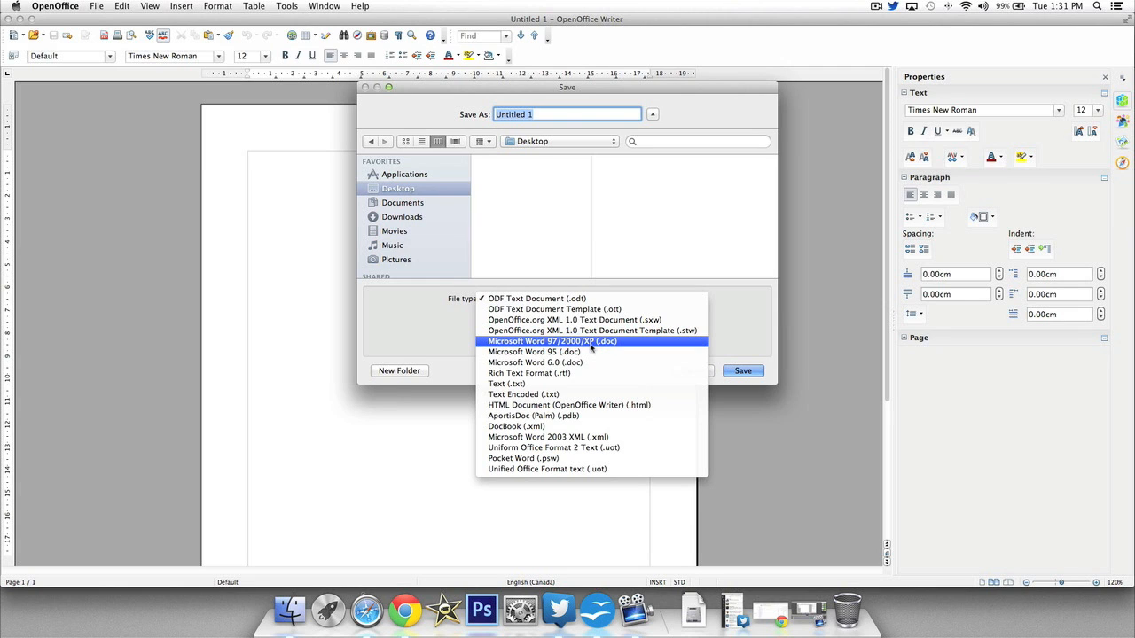
click(551, 341)
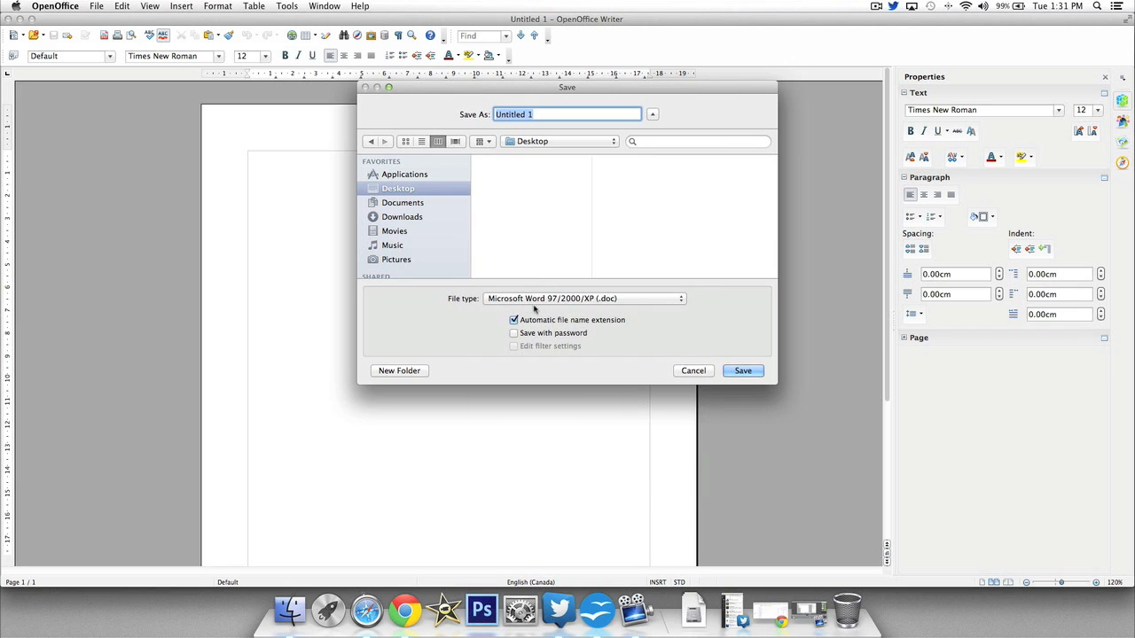
mouse_move(655, 324)
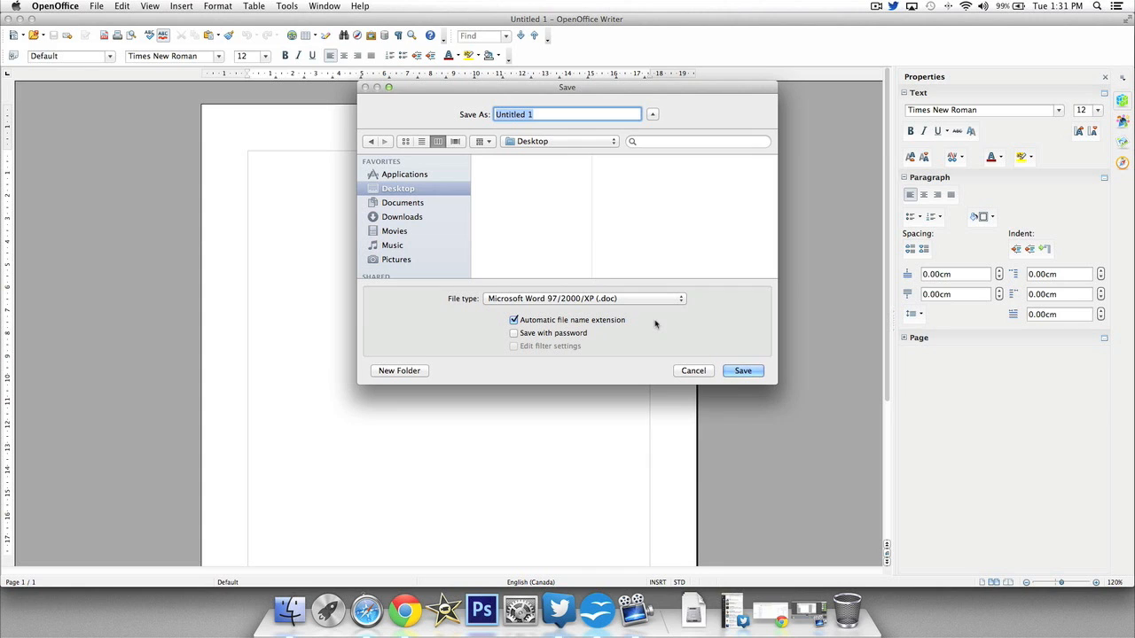
mouse_move(736, 352)
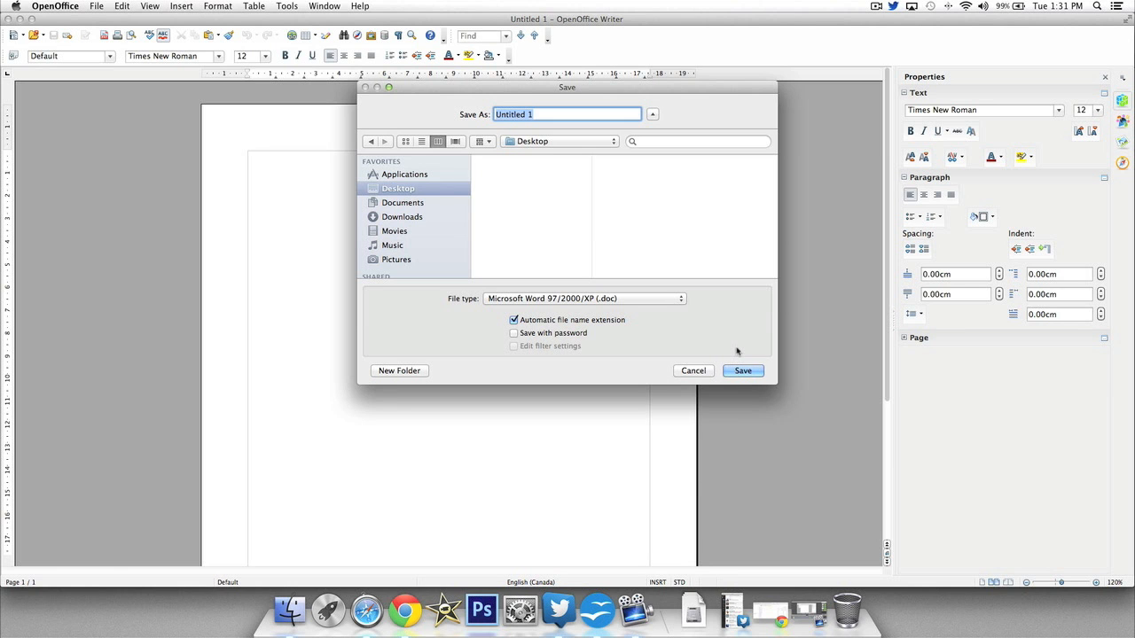
click(742, 371)
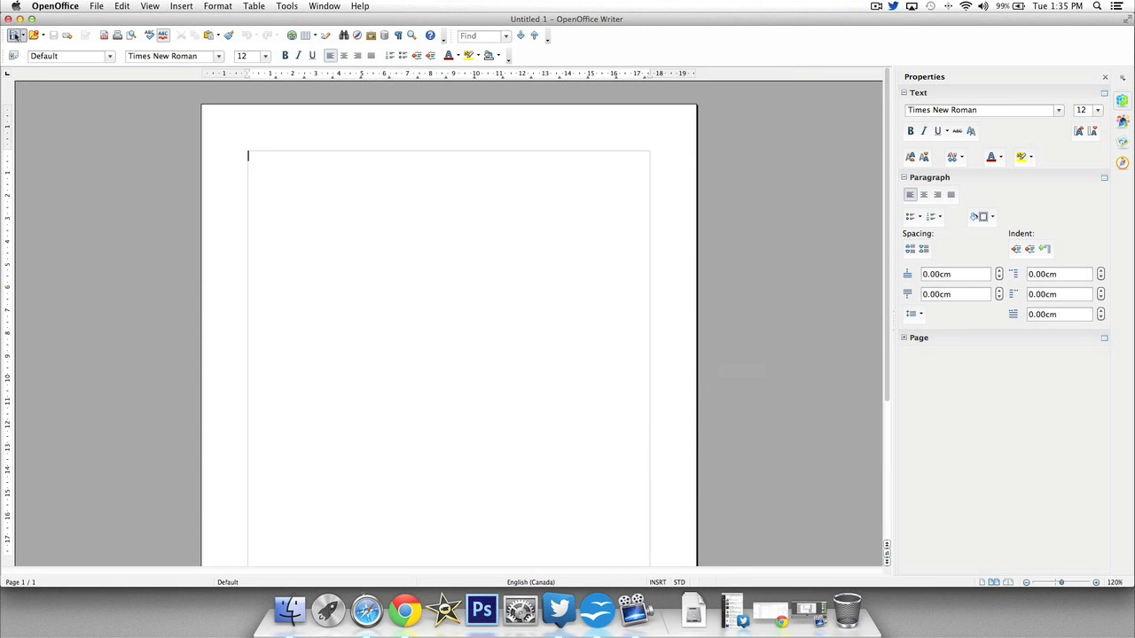
Step: Close the text document and create a new blank Calc spreadsheet from the Start Center
click(596, 610)
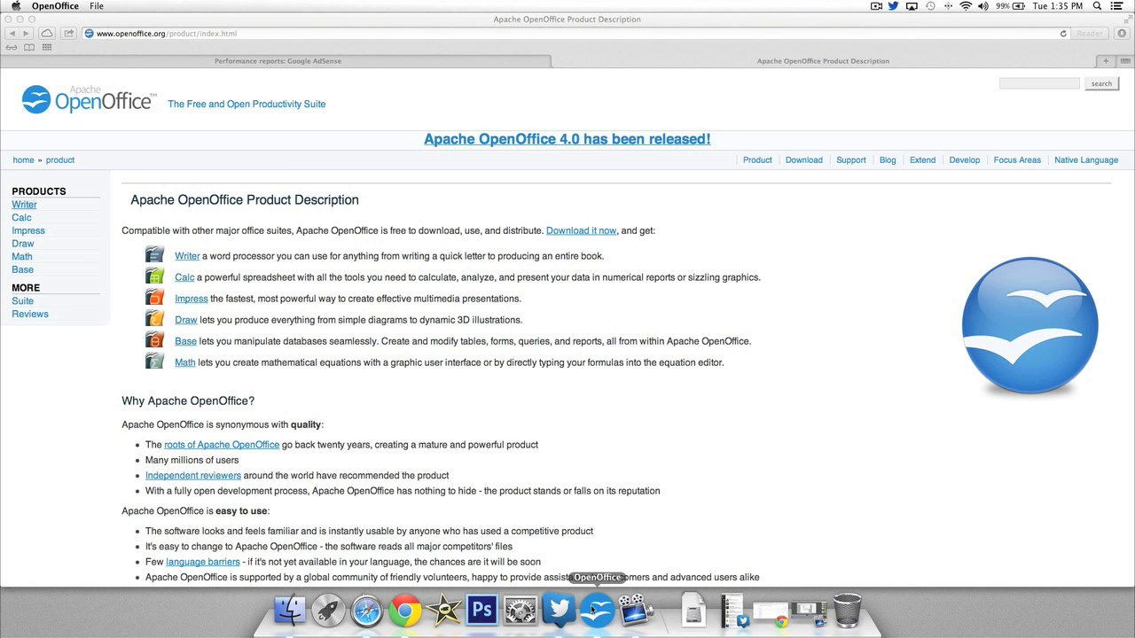
click(596, 609)
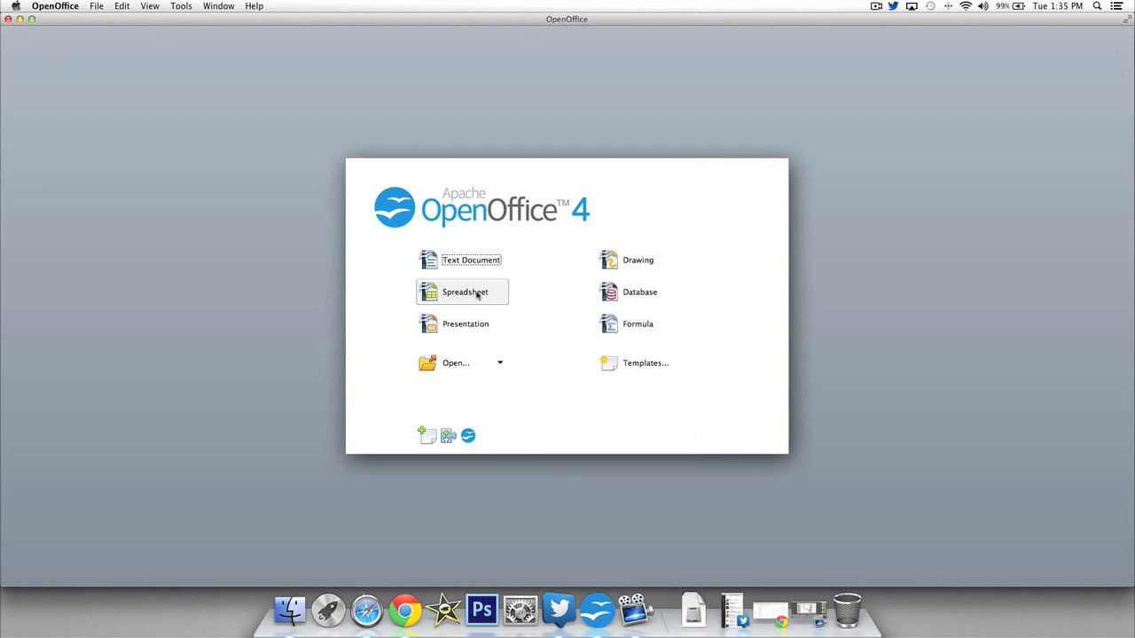
click(465, 292)
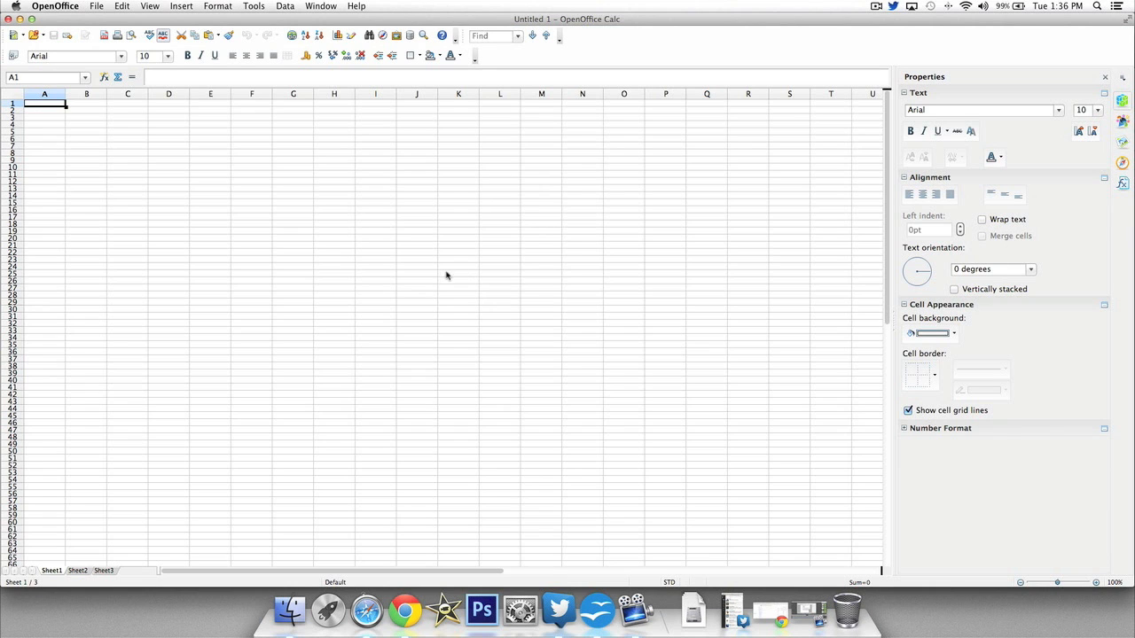
mouse_move(273, 220)
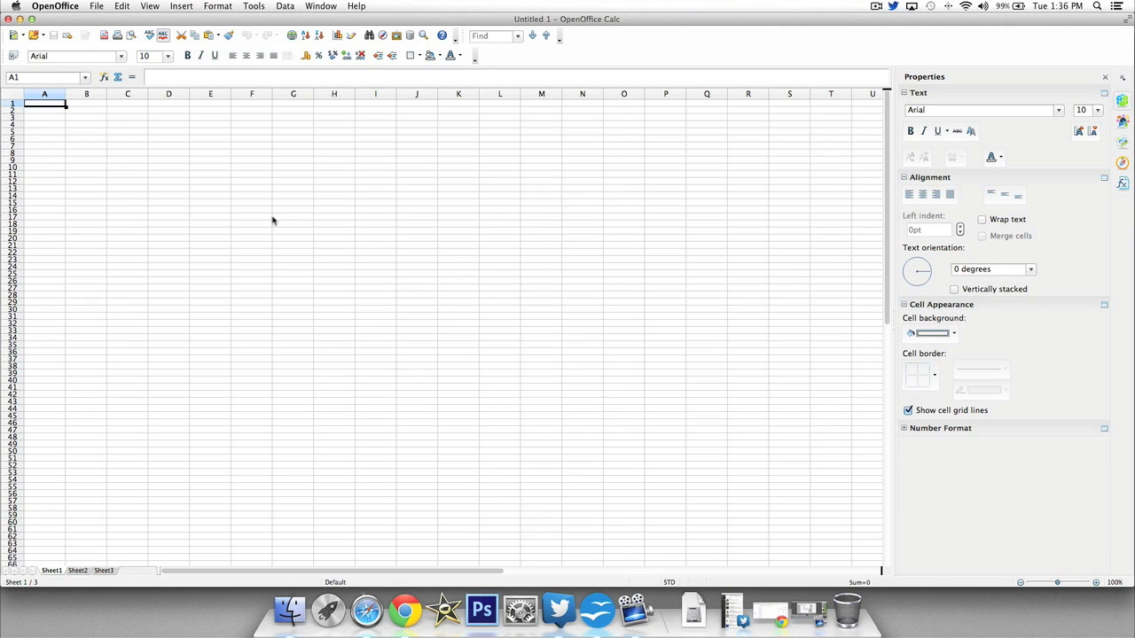
mouse_move(898, 297)
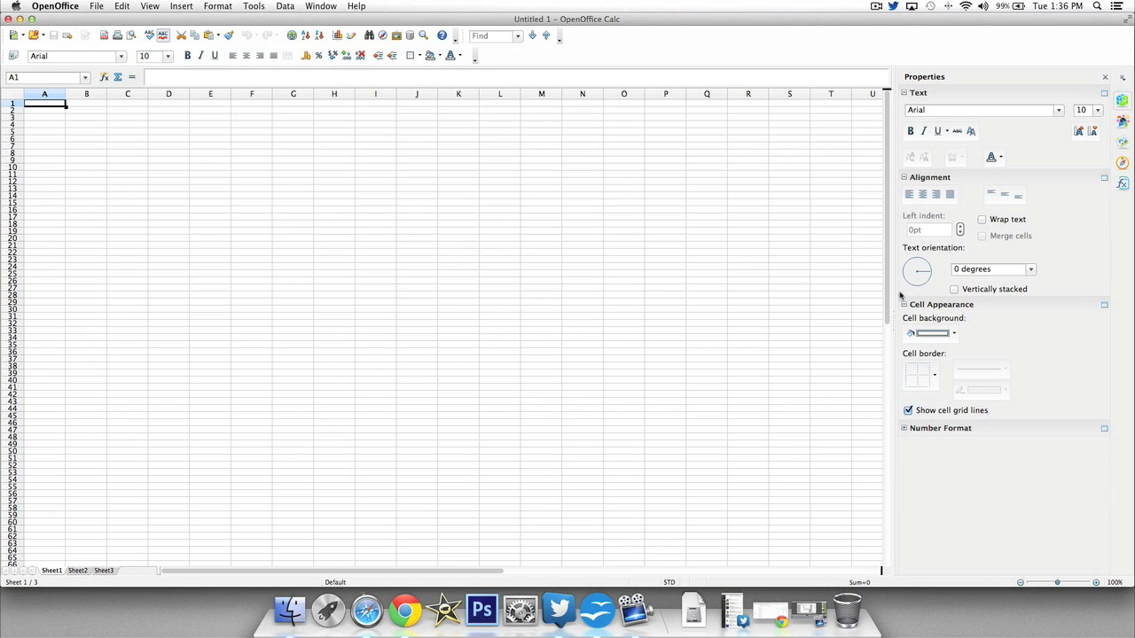
mouse_move(973, 218)
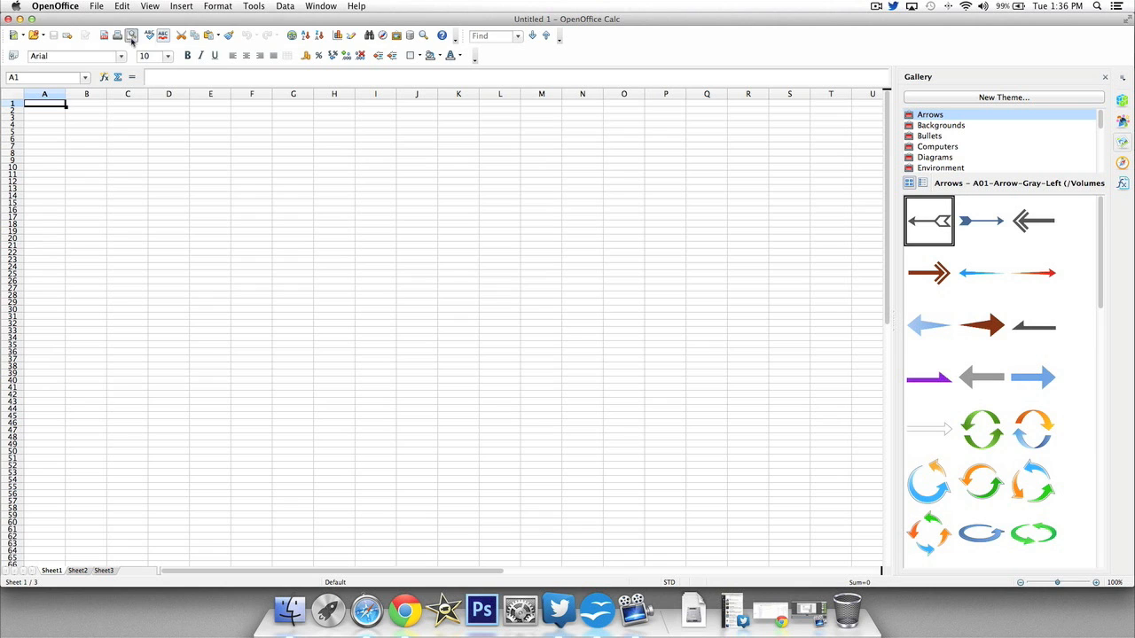
Step: Browse the Window and File menus, then view Excel formats in Save As
click(321, 7)
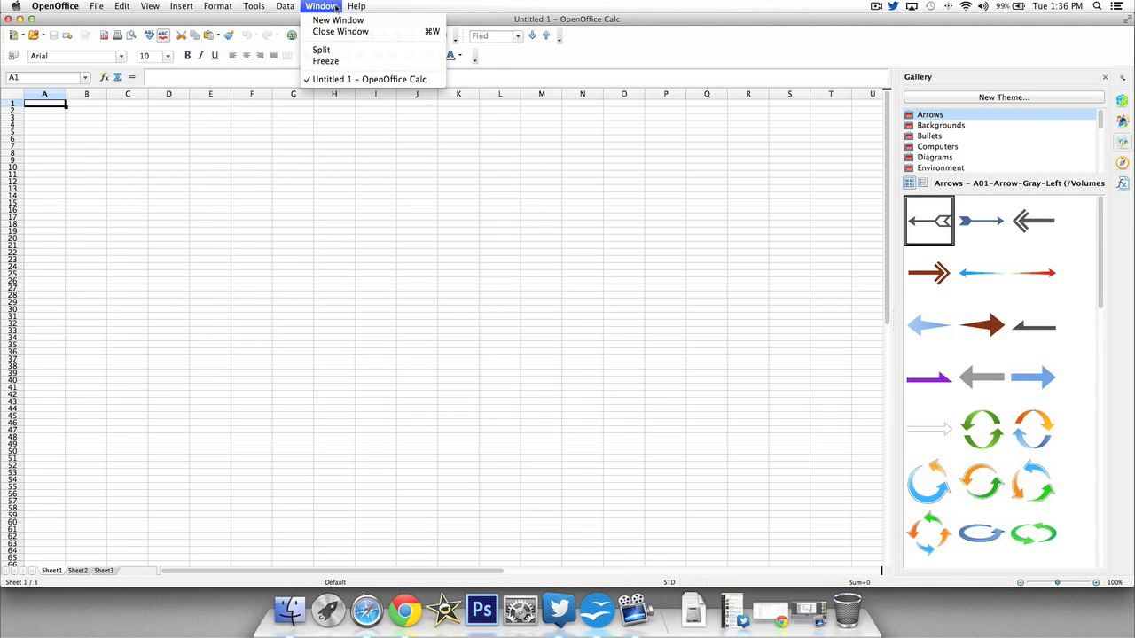
click(97, 6)
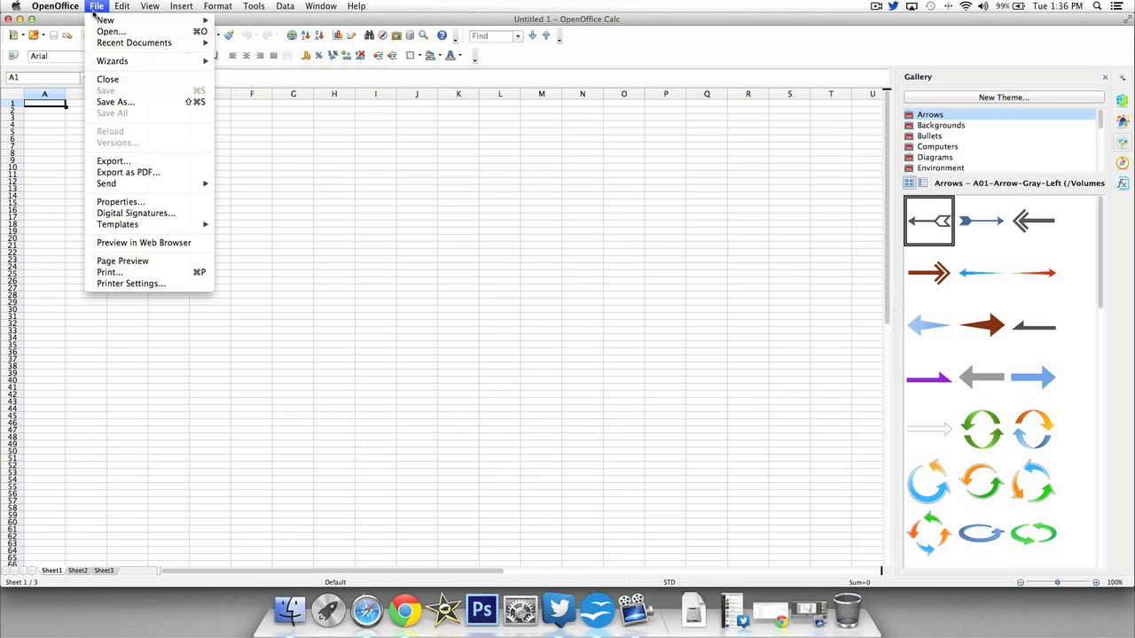
click(115, 101)
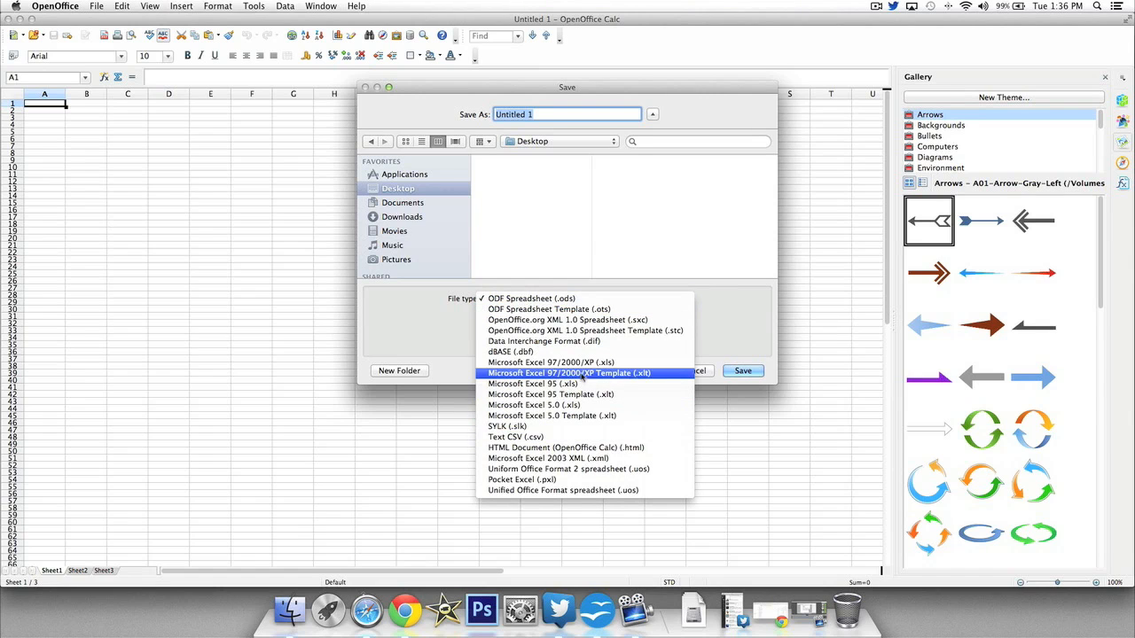
click(531, 298)
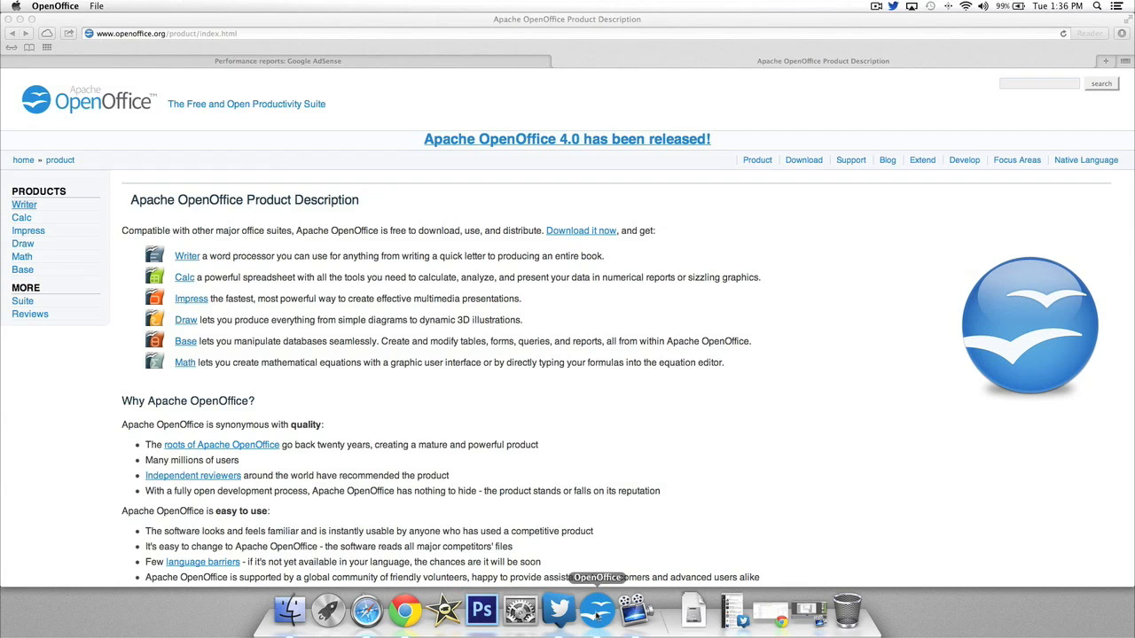
Step: Run the Presentation Wizard, preview a design and wheel transition, then create with no effect
click(597, 609)
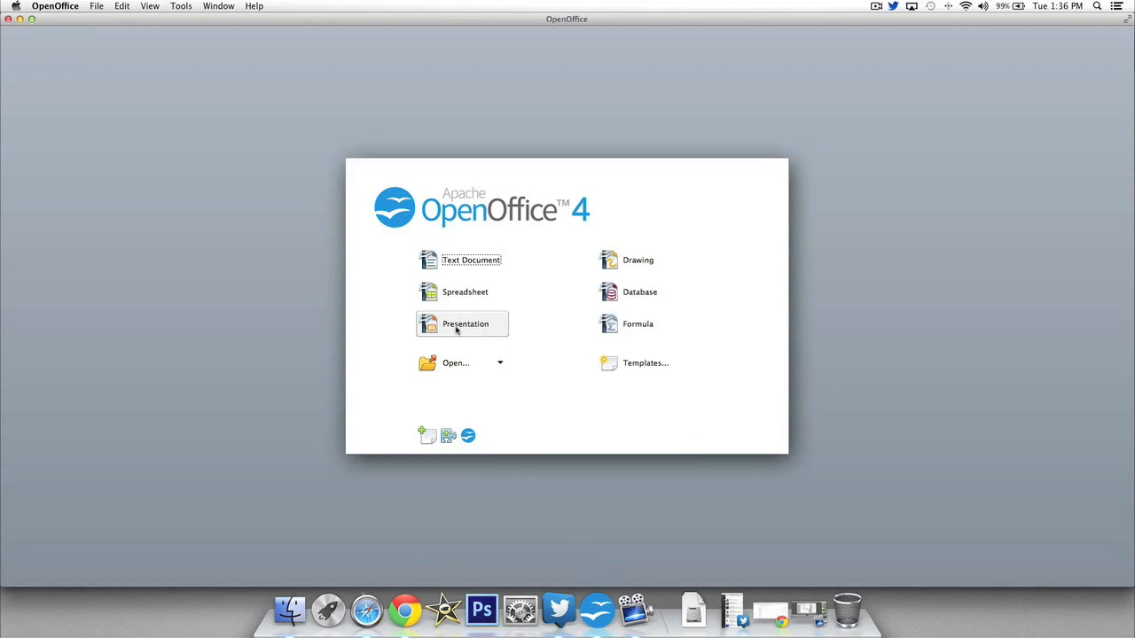
click(465, 324)
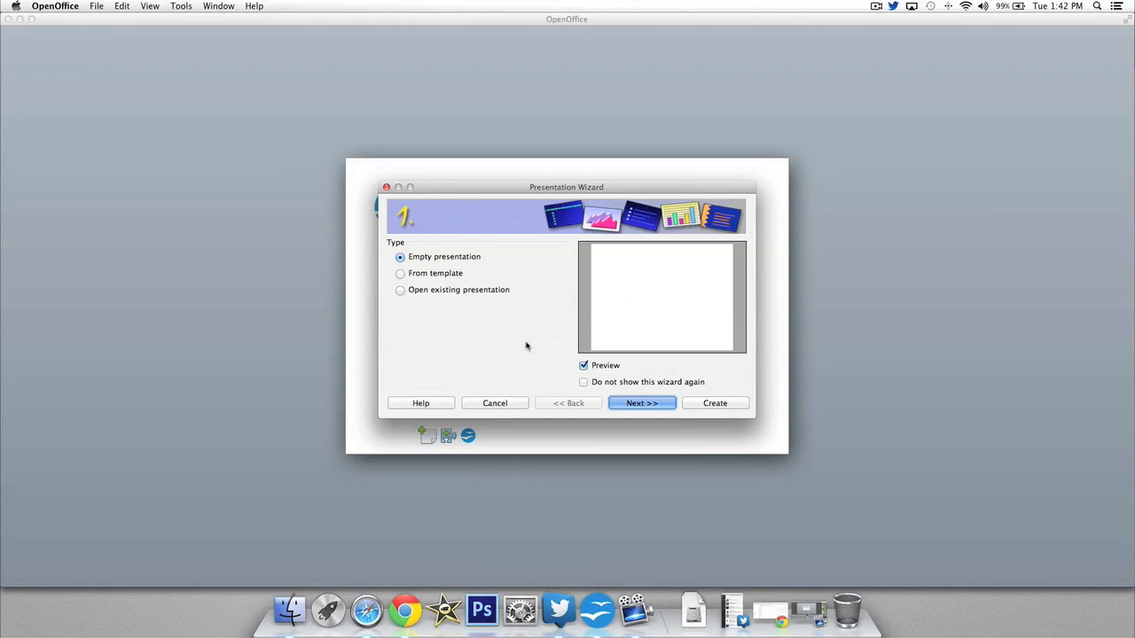
mouse_move(519, 354)
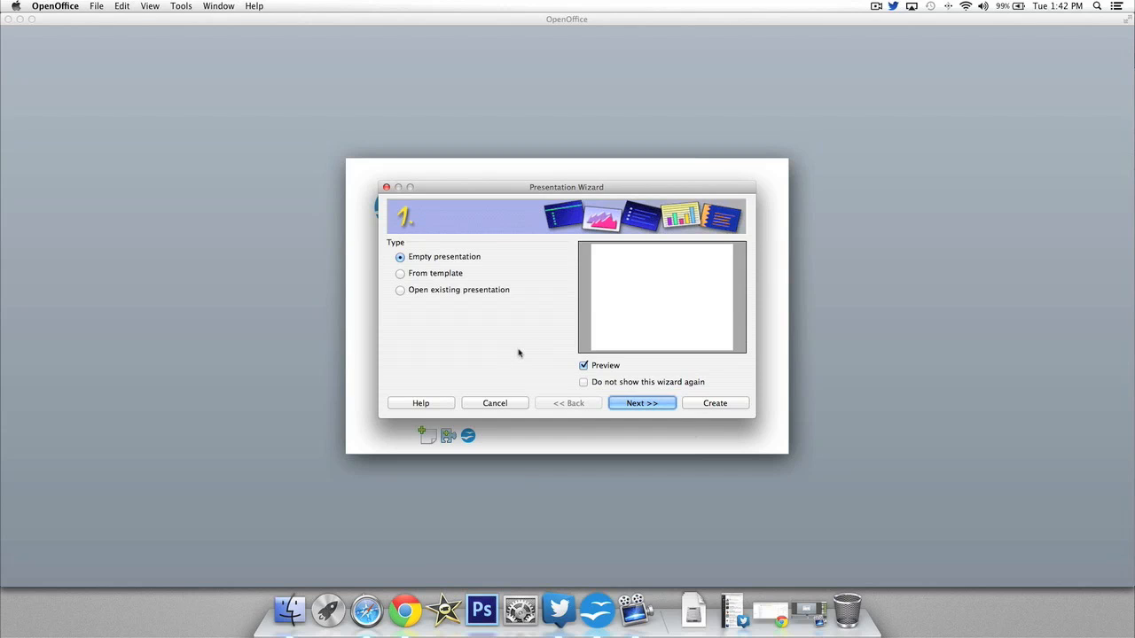
mouse_move(478, 346)
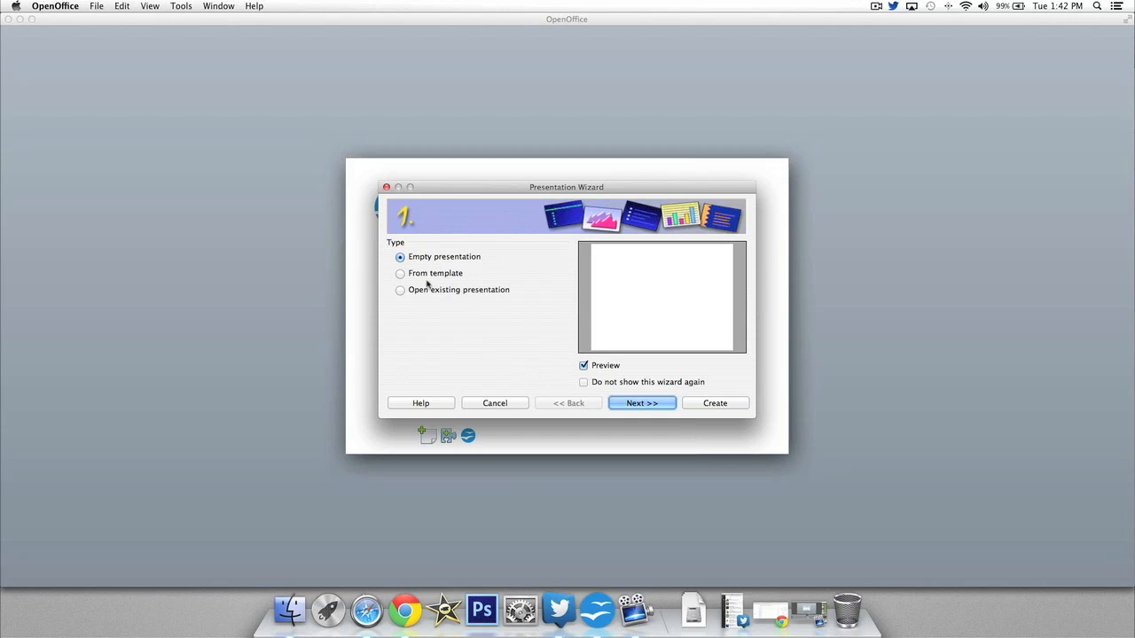
click(641, 402)
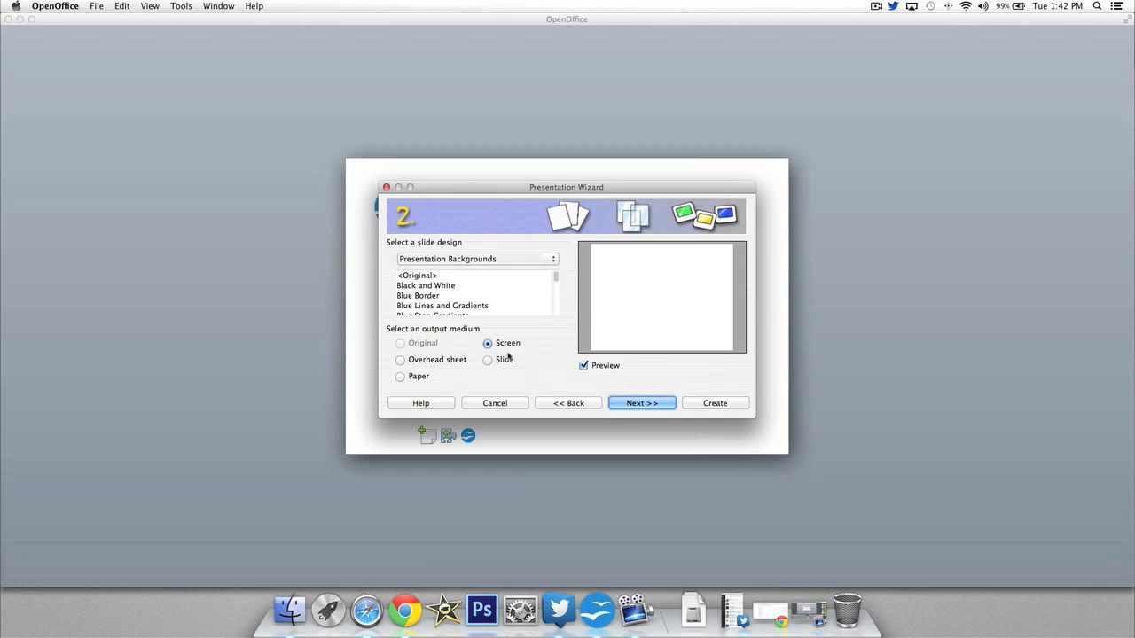
mouse_move(485, 282)
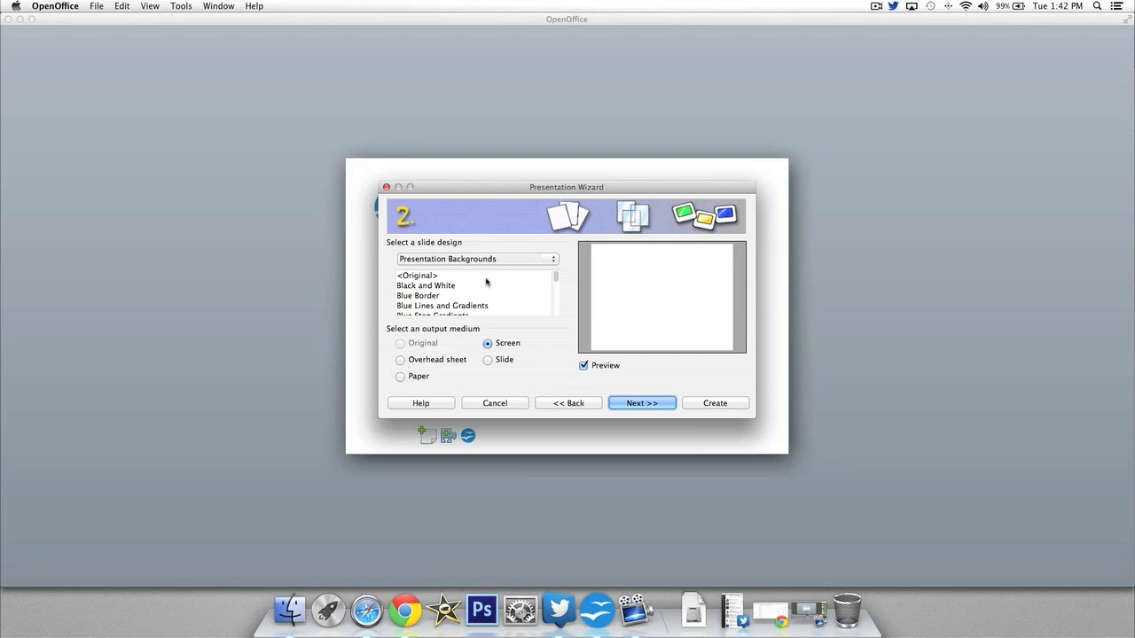
click(421, 295)
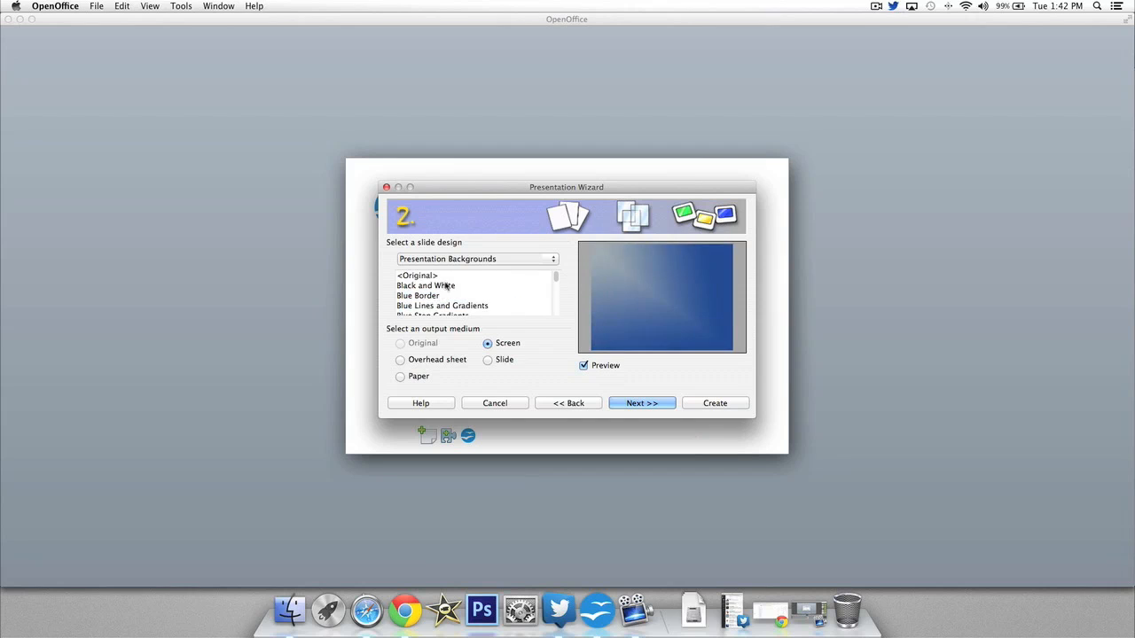
click(417, 275)
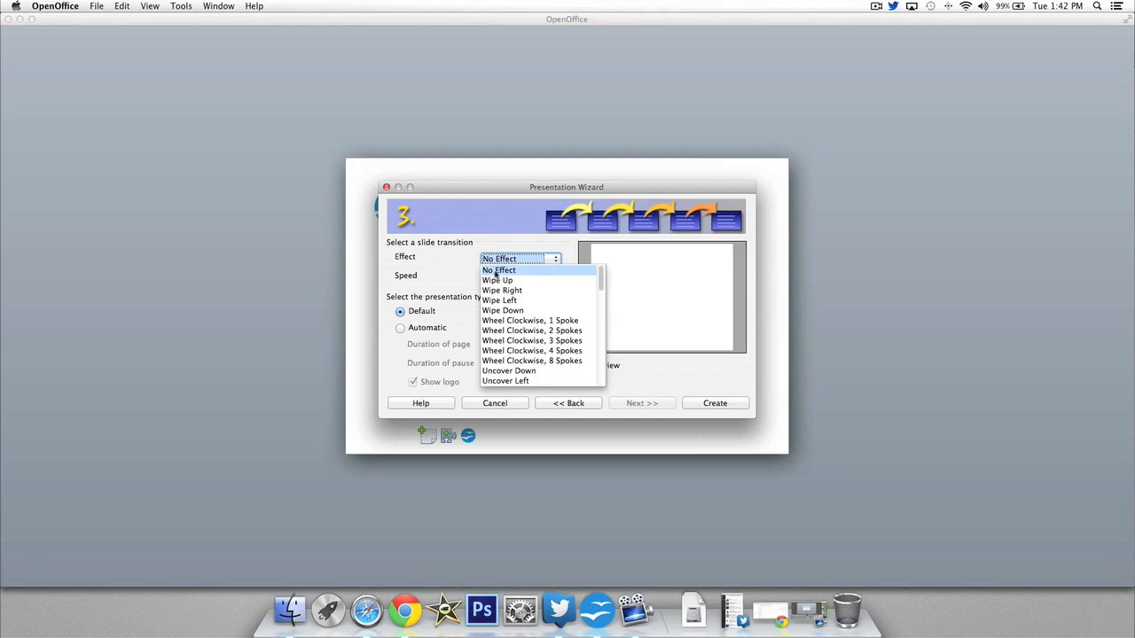
click(517, 311)
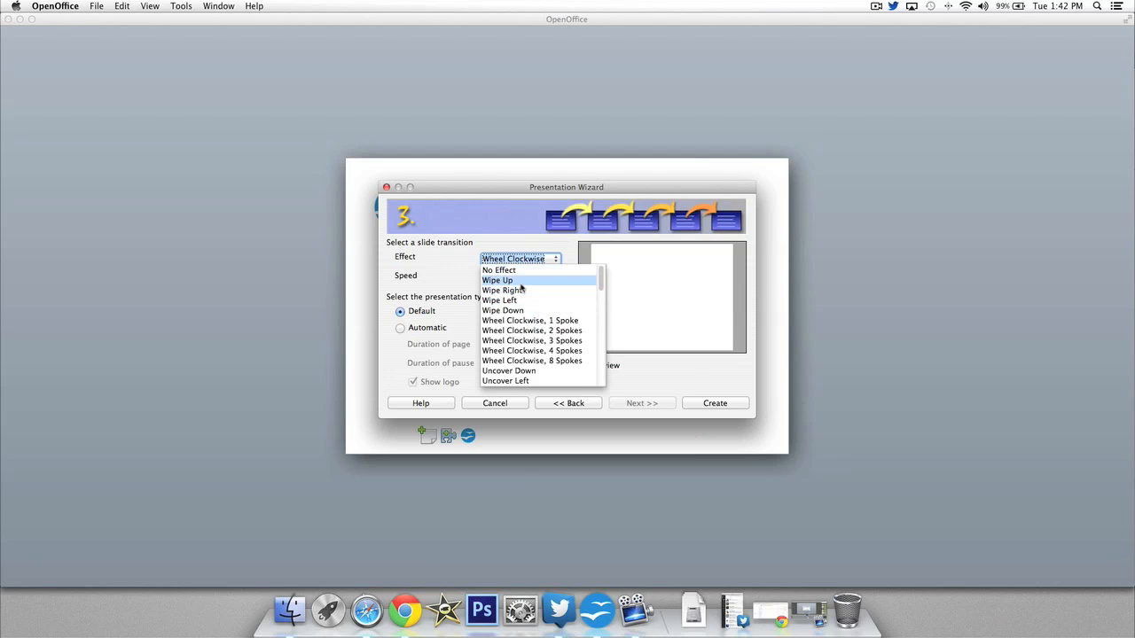
click(499, 269)
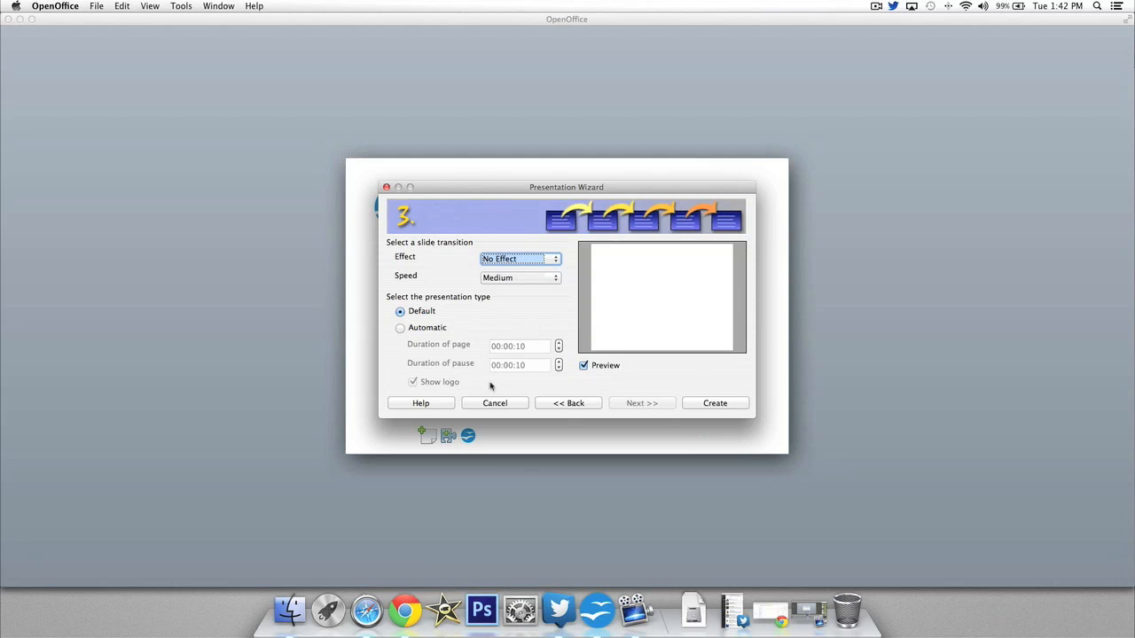
click(715, 403)
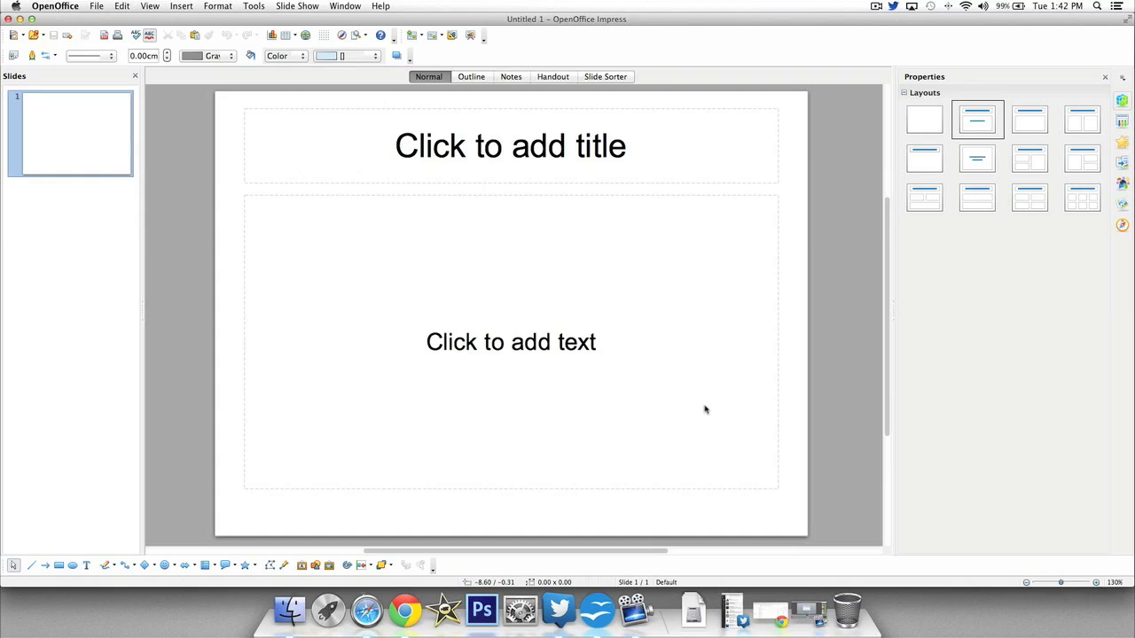
Step: Apply the blue spiral-book master design to the slide after trying the green gradient one
click(374, 56)
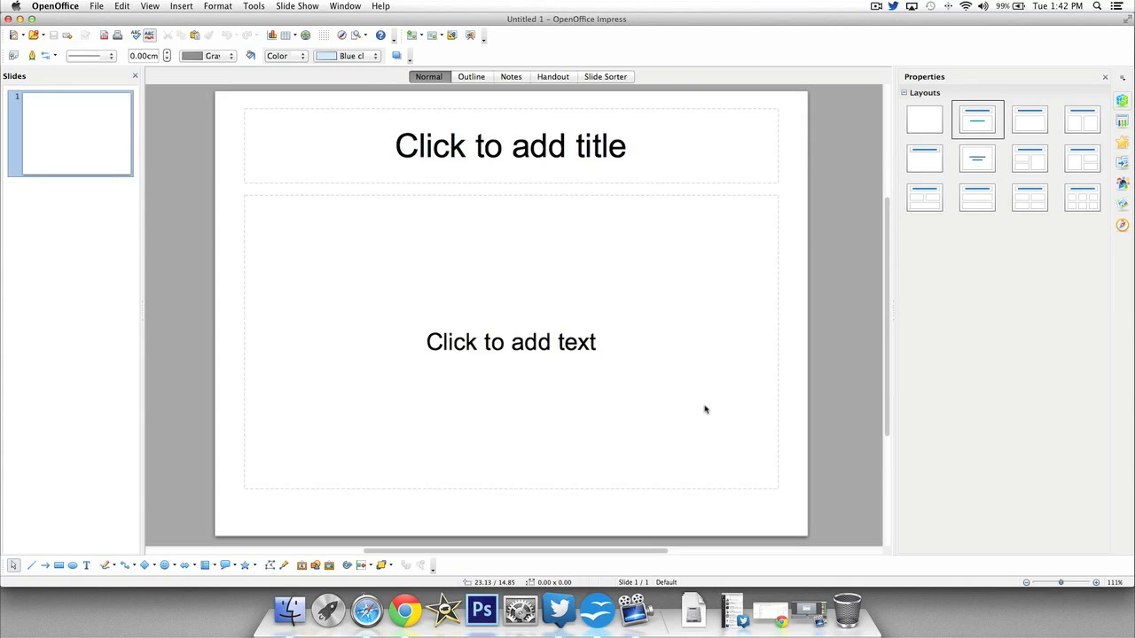
mouse_move(1121, 126)
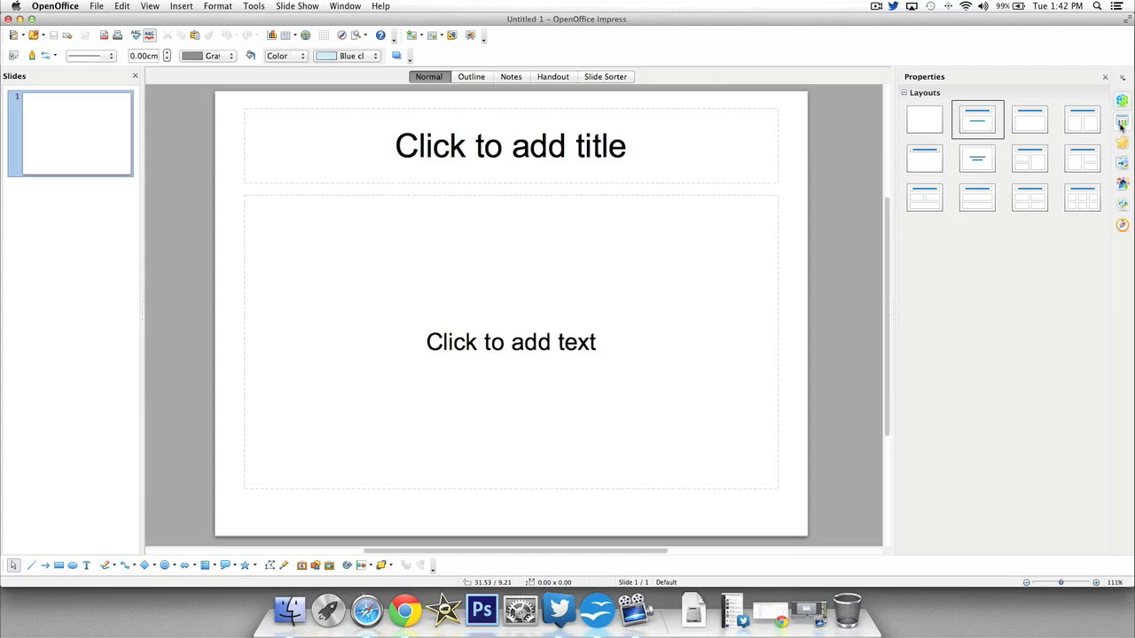
mouse_move(1121, 123)
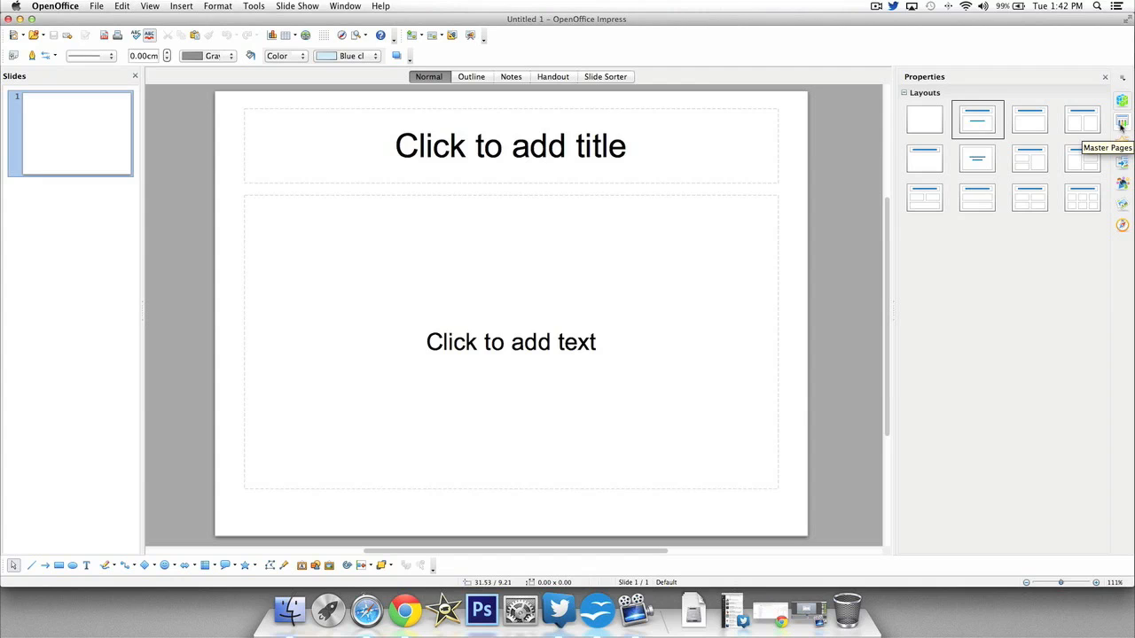
click(1121, 121)
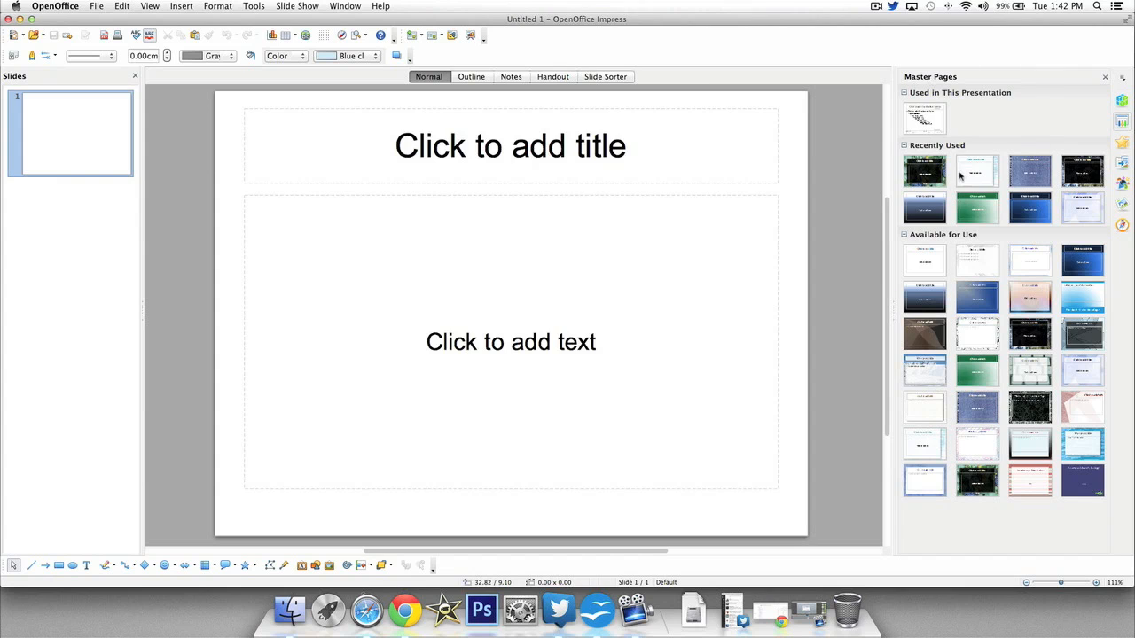
mouse_move(962, 270)
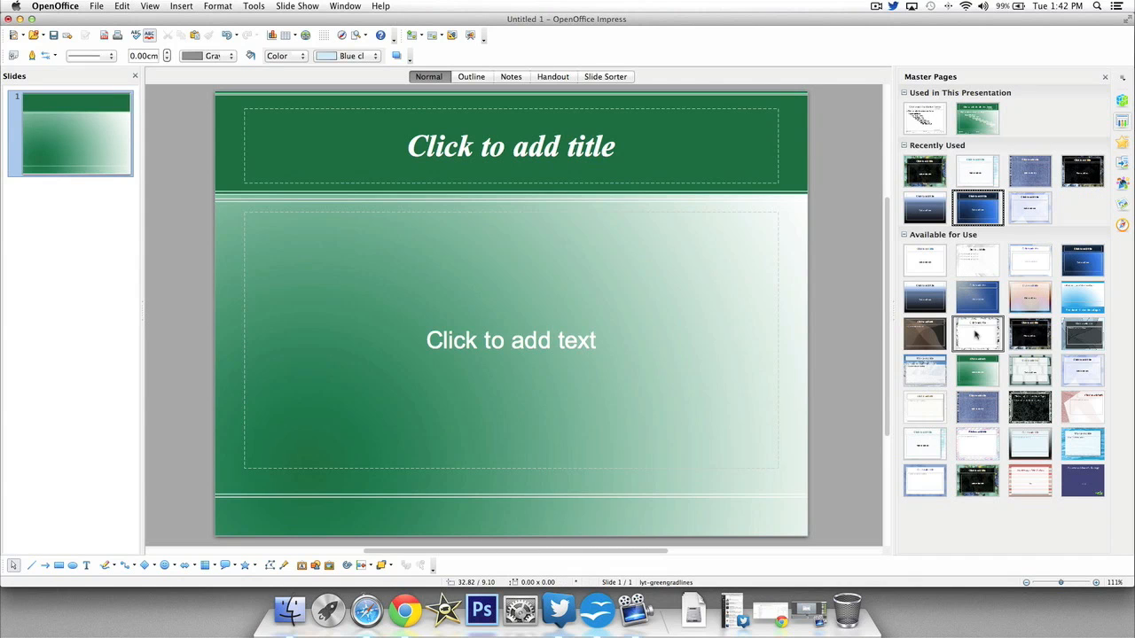
click(1030, 406)
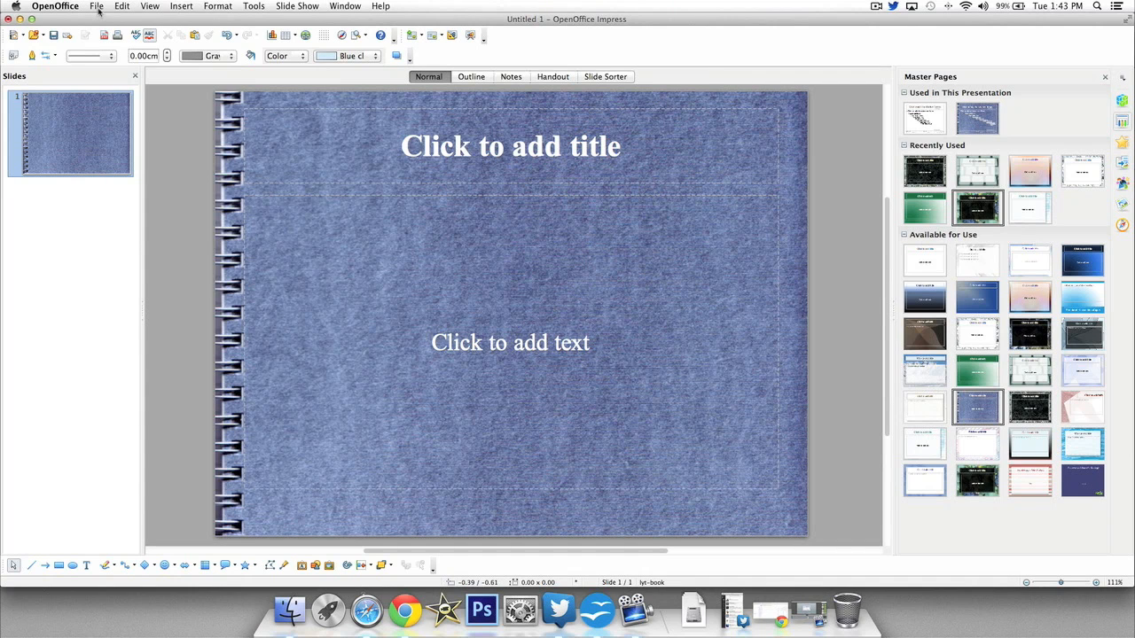
click(96, 6)
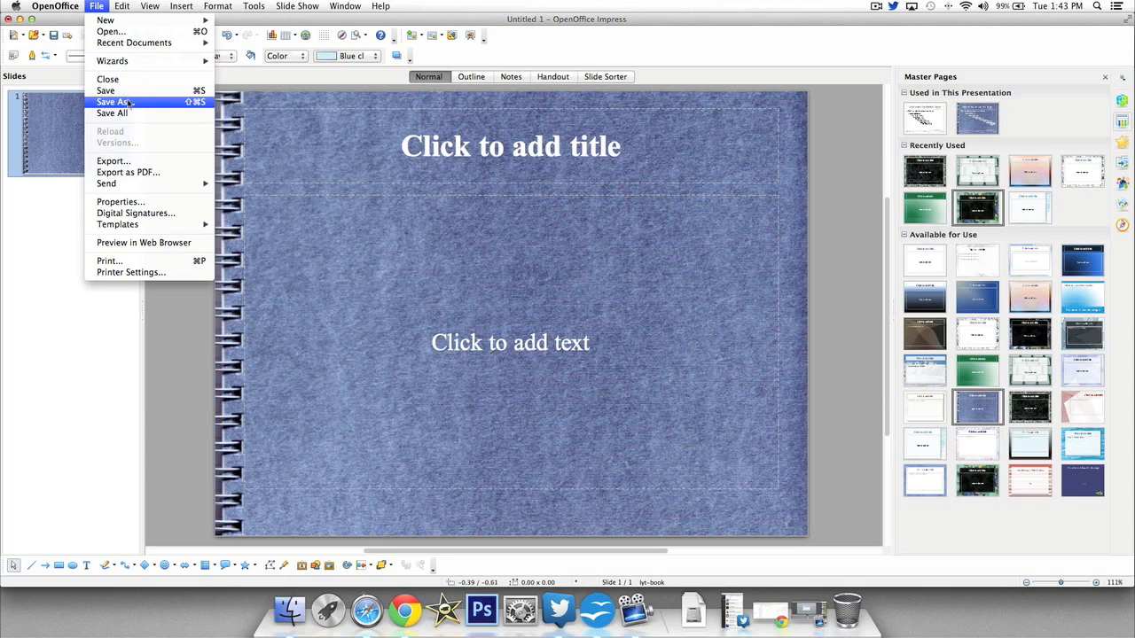
Step: Open Save As for the presentation and review its available file types
click(113, 101)
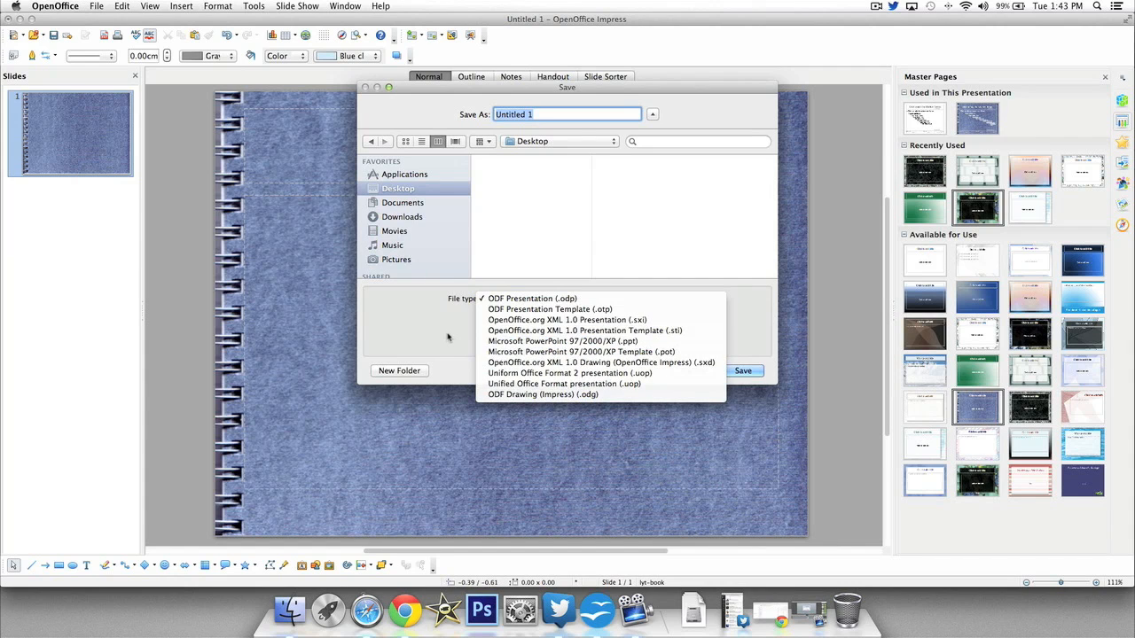
click(530, 298)
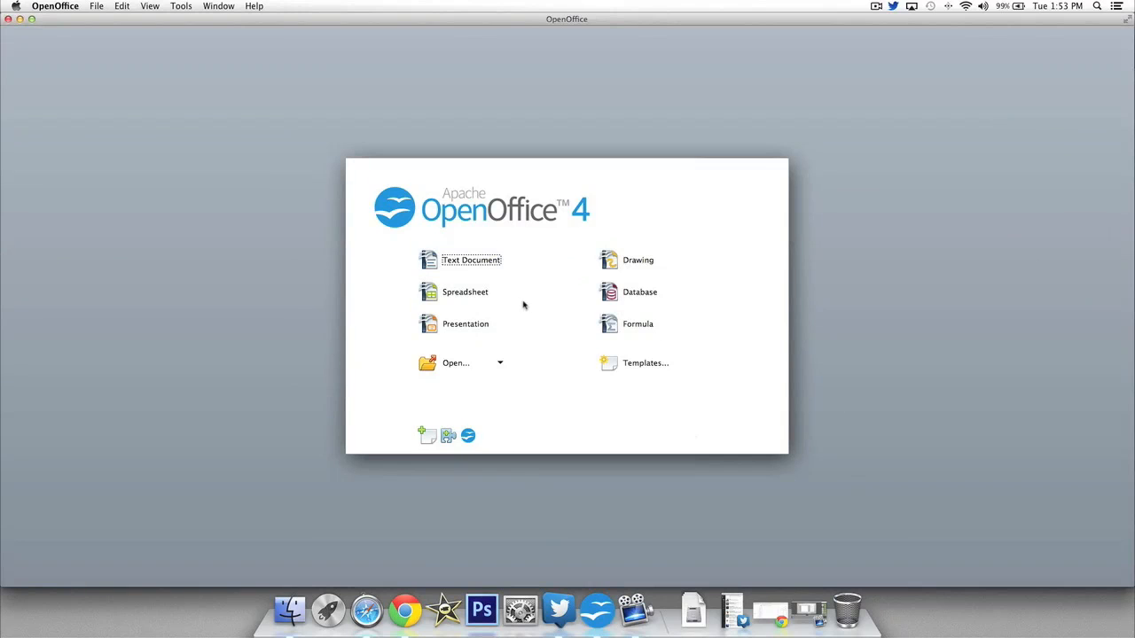
mouse_move(671, 387)
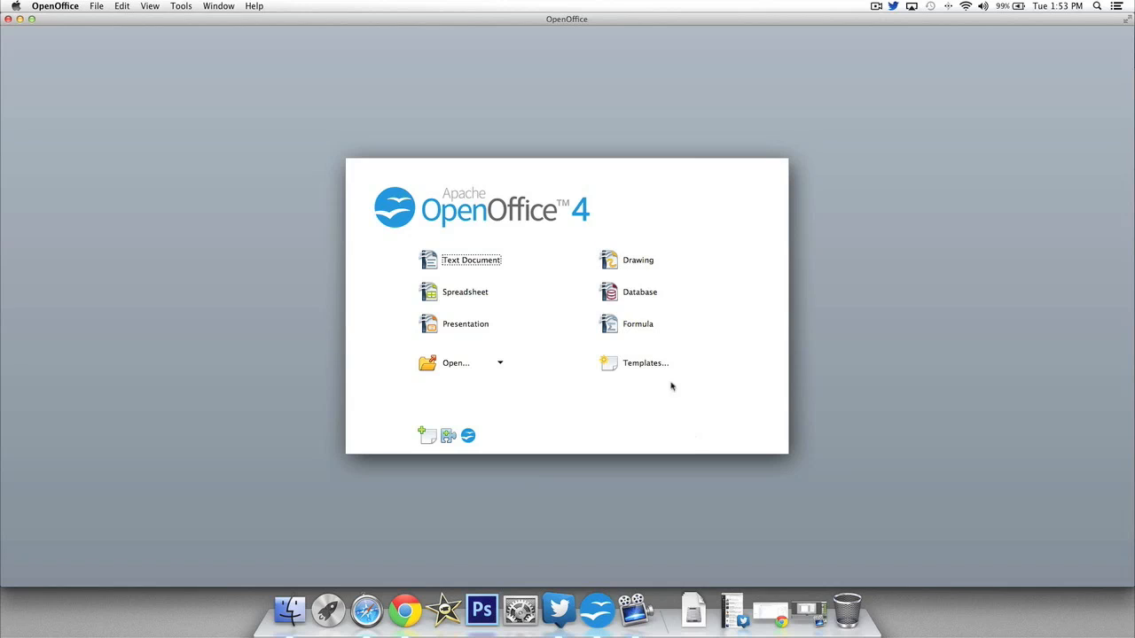
mouse_move(637, 323)
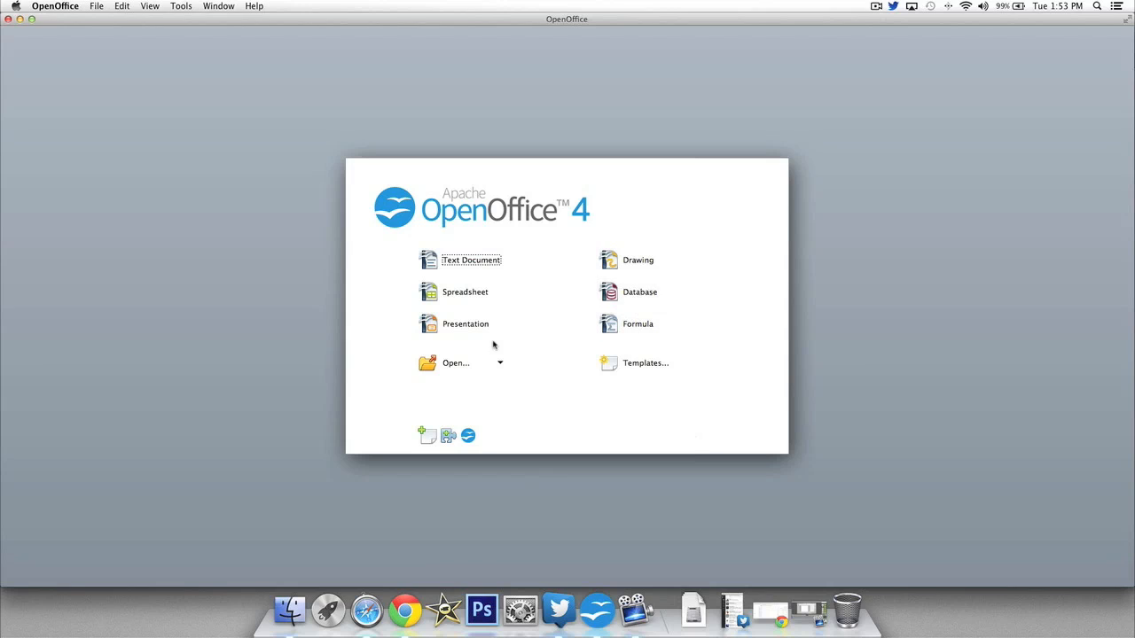
mouse_move(645, 363)
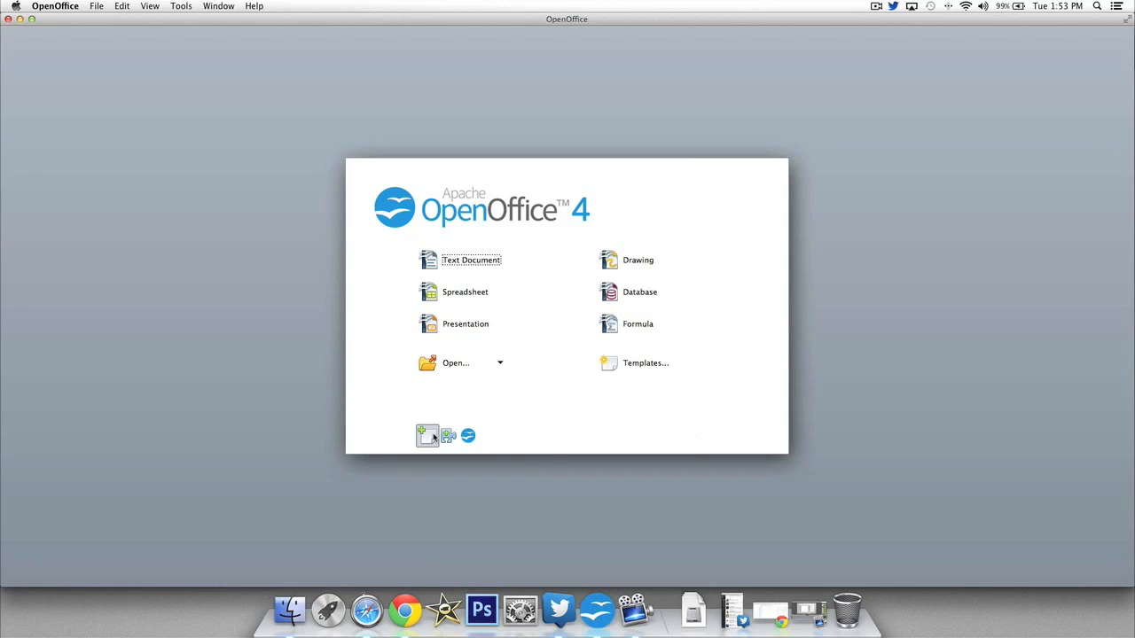
mouse_move(447, 435)
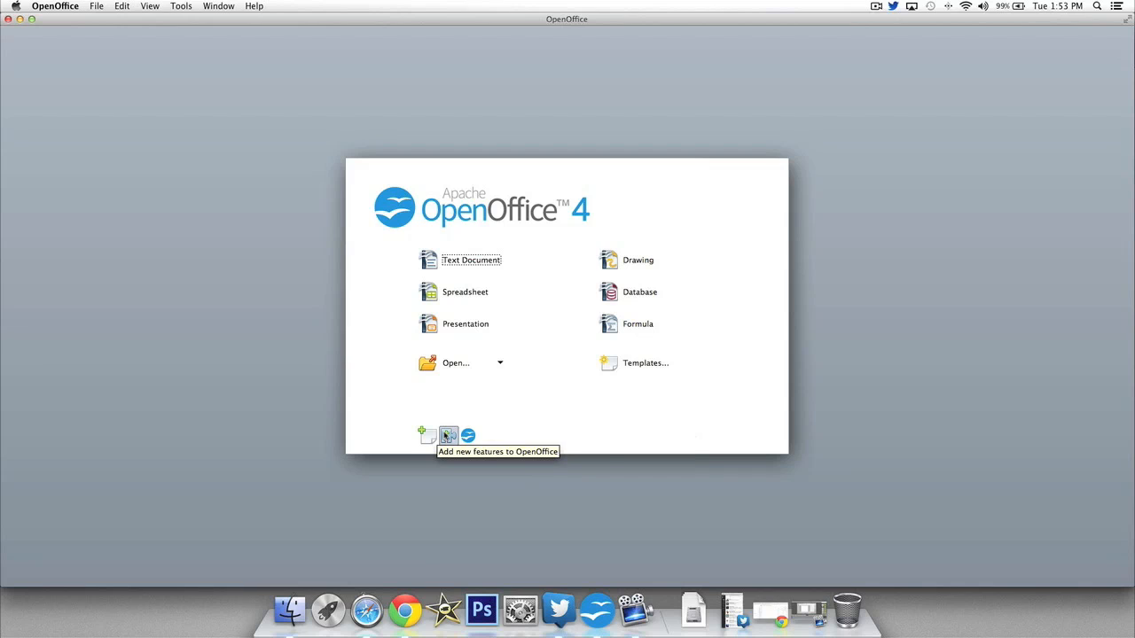
mouse_move(468, 435)
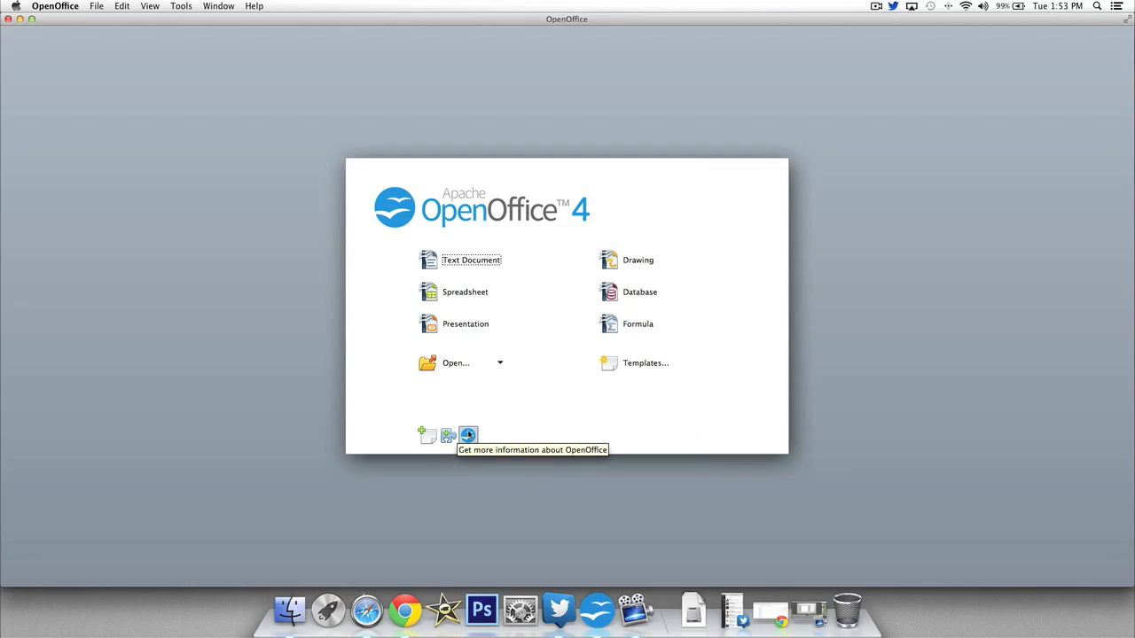
Step: Open the openoffice.org homepage via the Start Center's 'Get more information' link
click(468, 435)
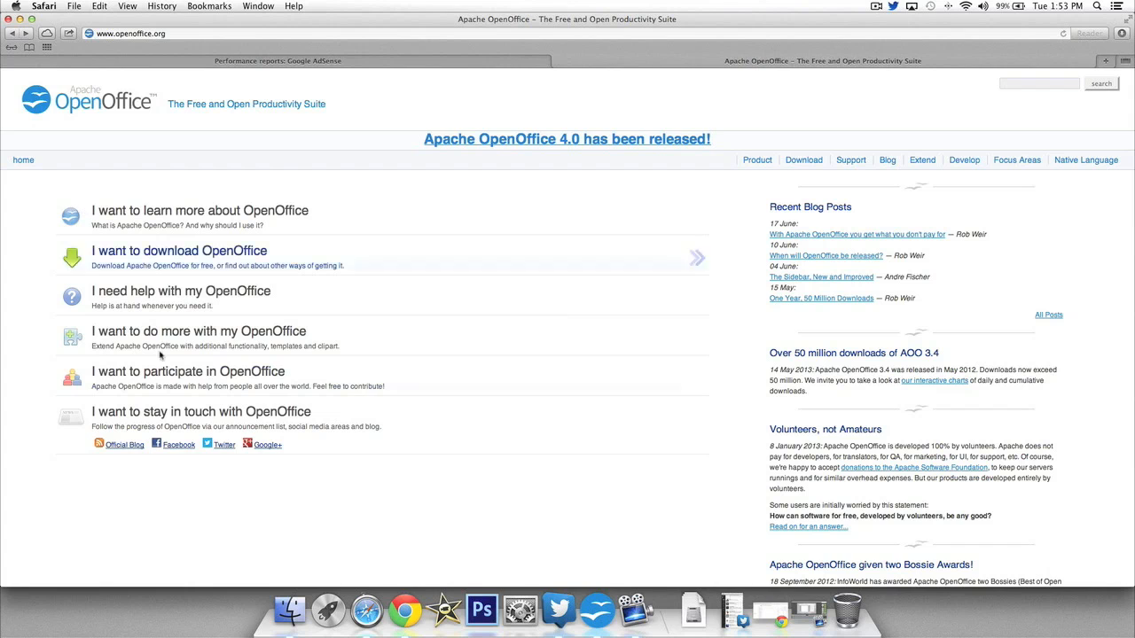
Step: Go to the Download page and open the Apache OpenOffice Templates repository
click(803, 159)
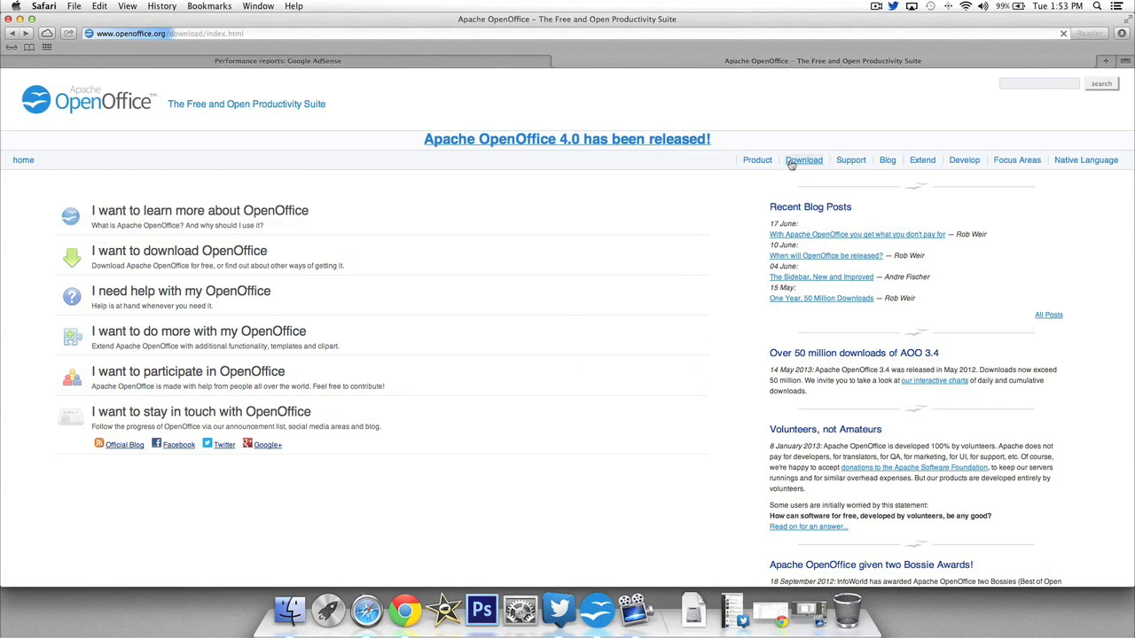
click(803, 159)
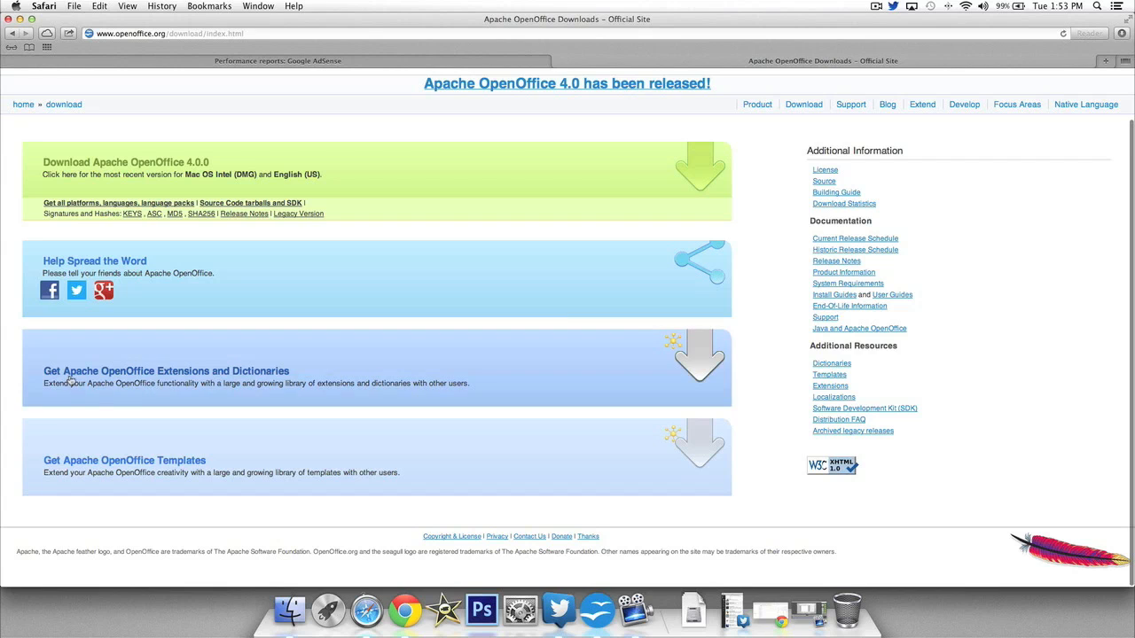
mouse_move(319, 373)
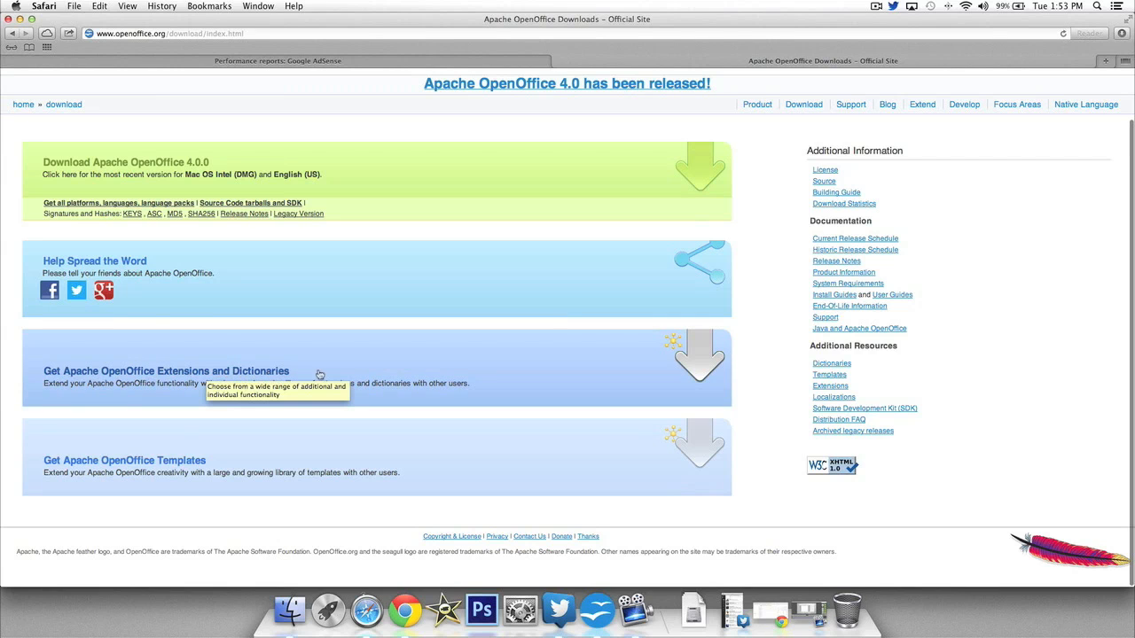
mouse_move(193, 465)
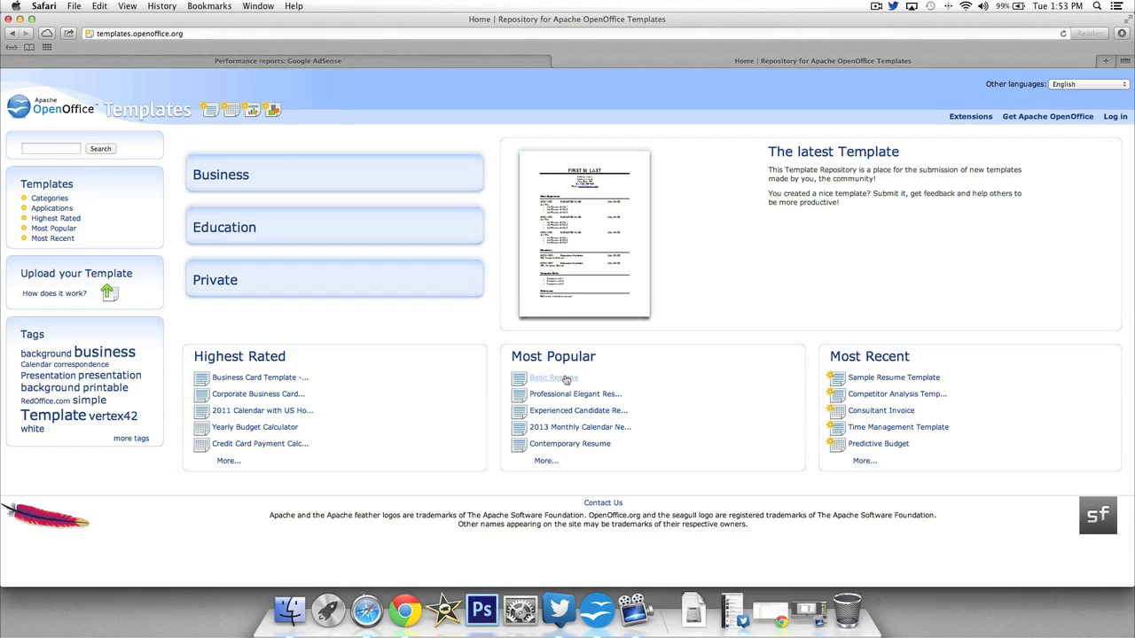
mouse_move(868, 355)
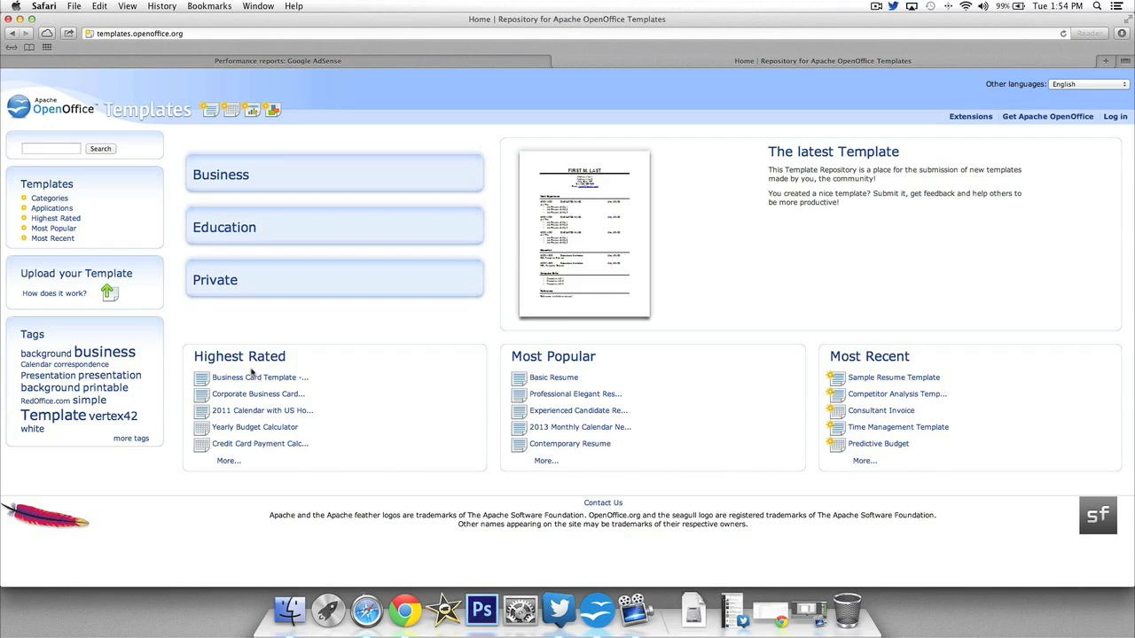
mouse_move(310, 395)
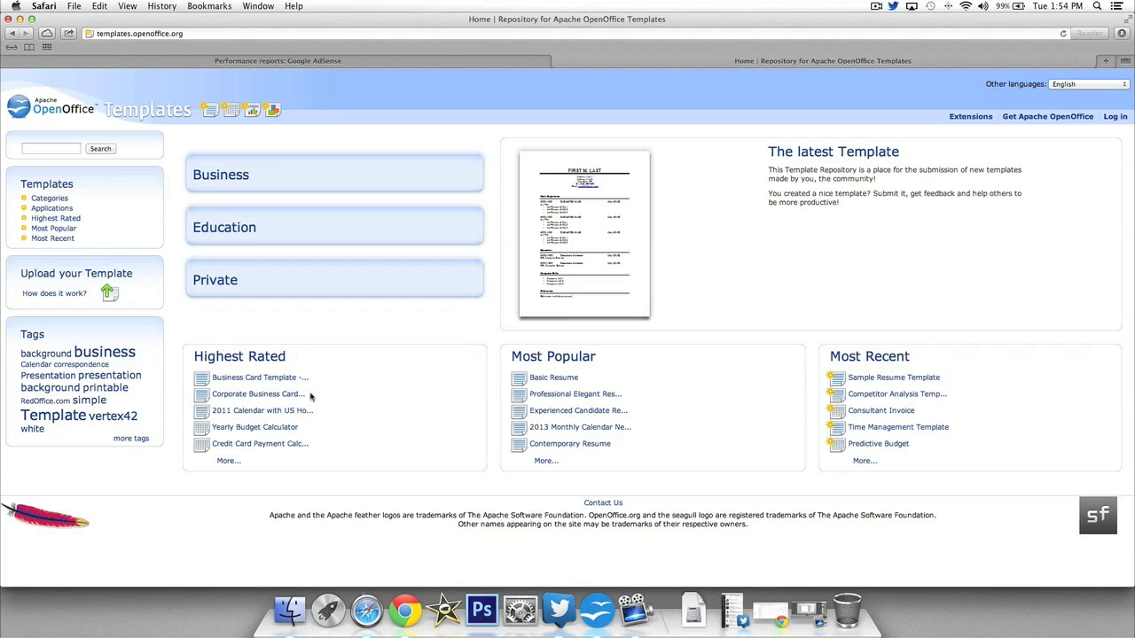
Step: Browse the highest-rated templates, then view the Template Categories list
click(55, 218)
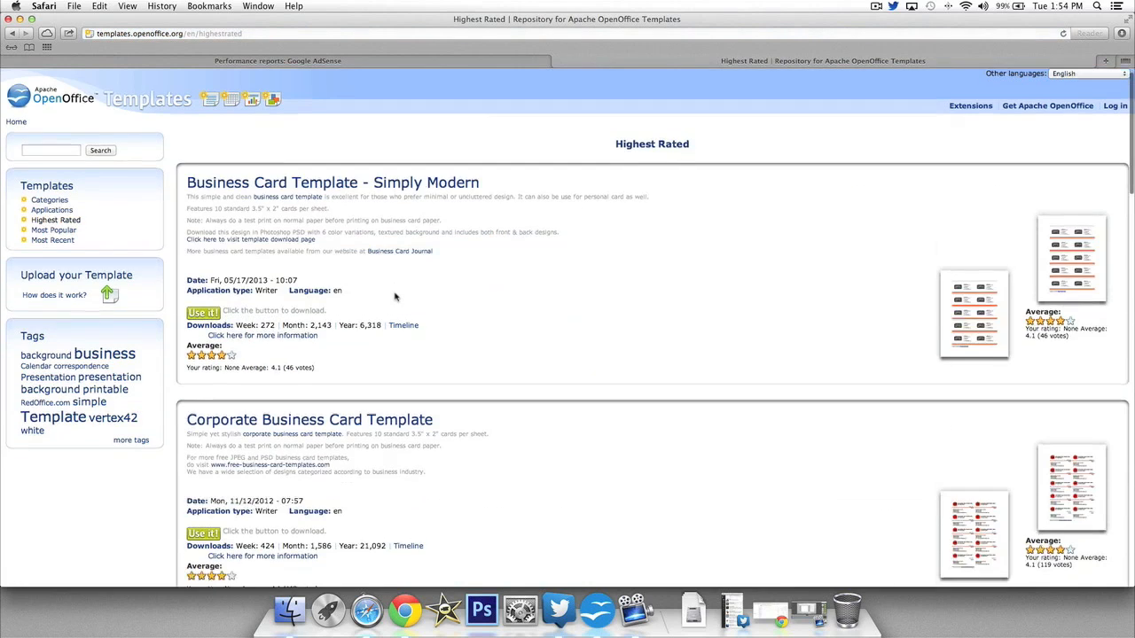
scroll(down, 3)
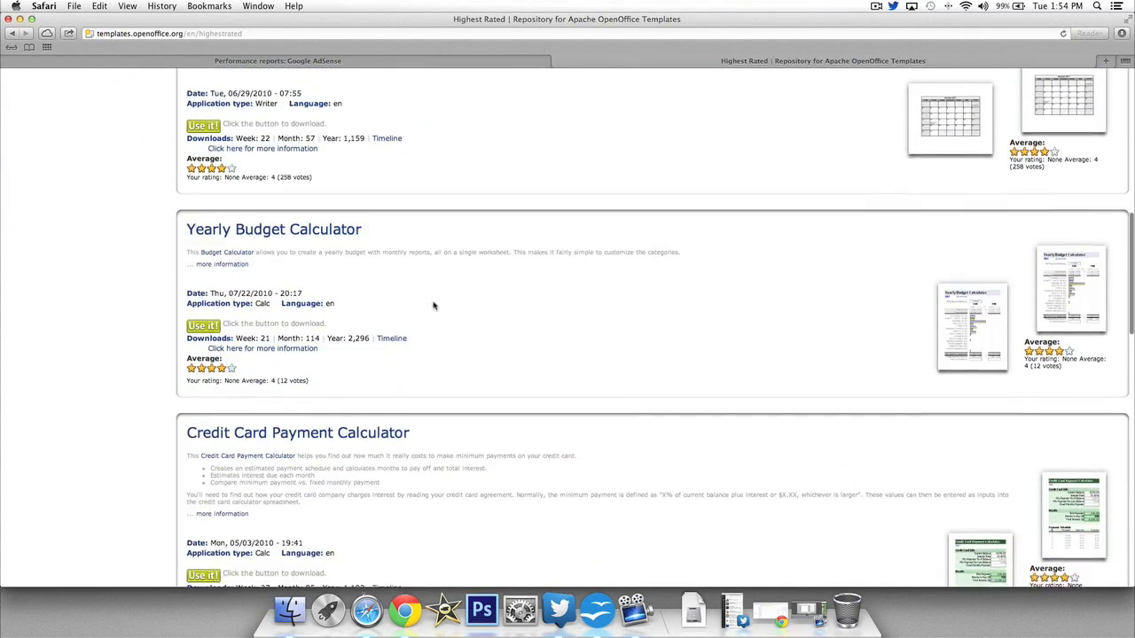
scroll(down, 3)
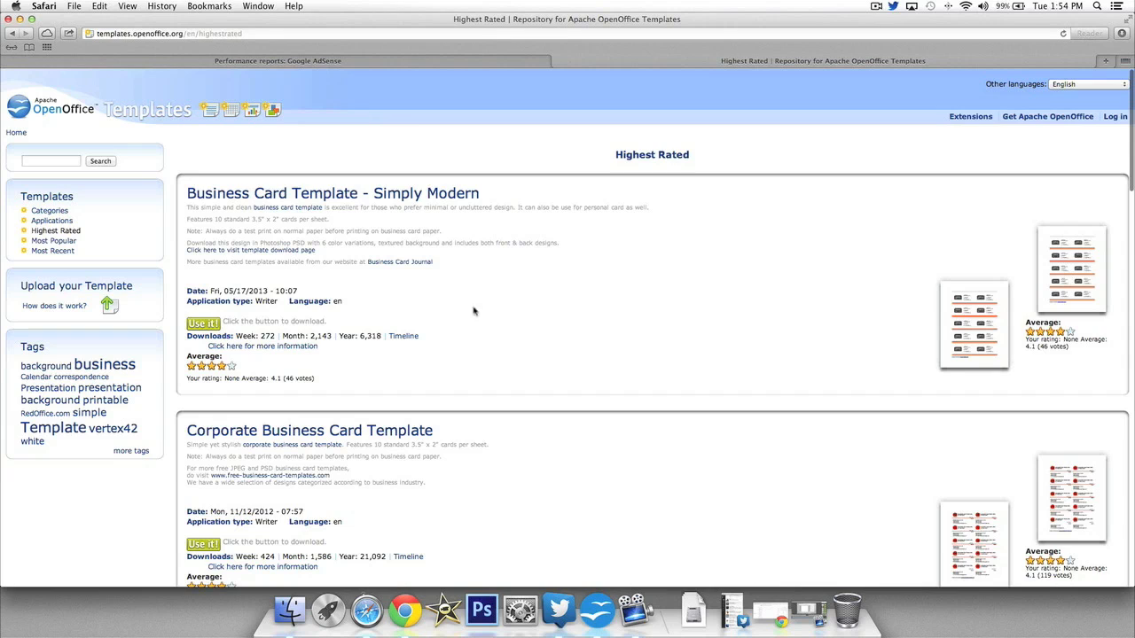
click(50, 210)
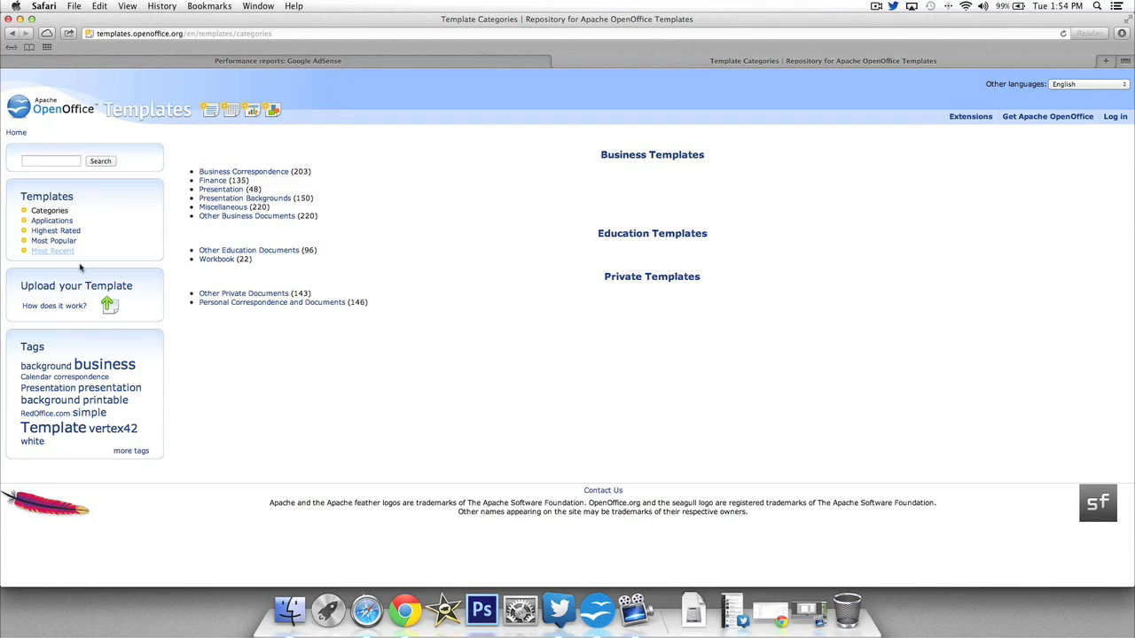
mouse_move(106, 267)
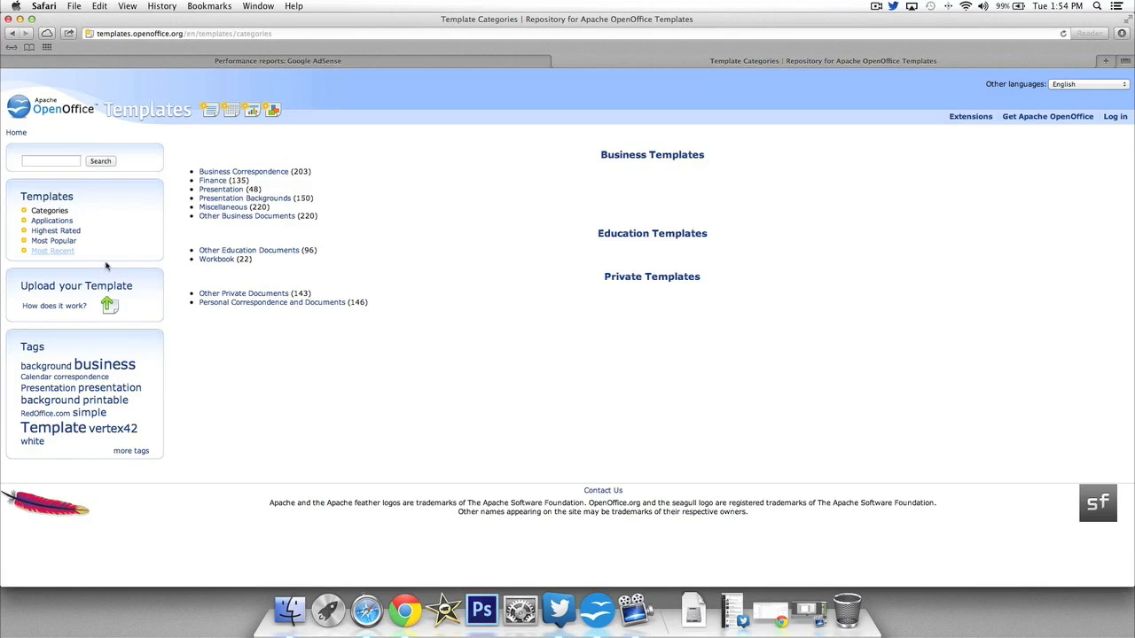